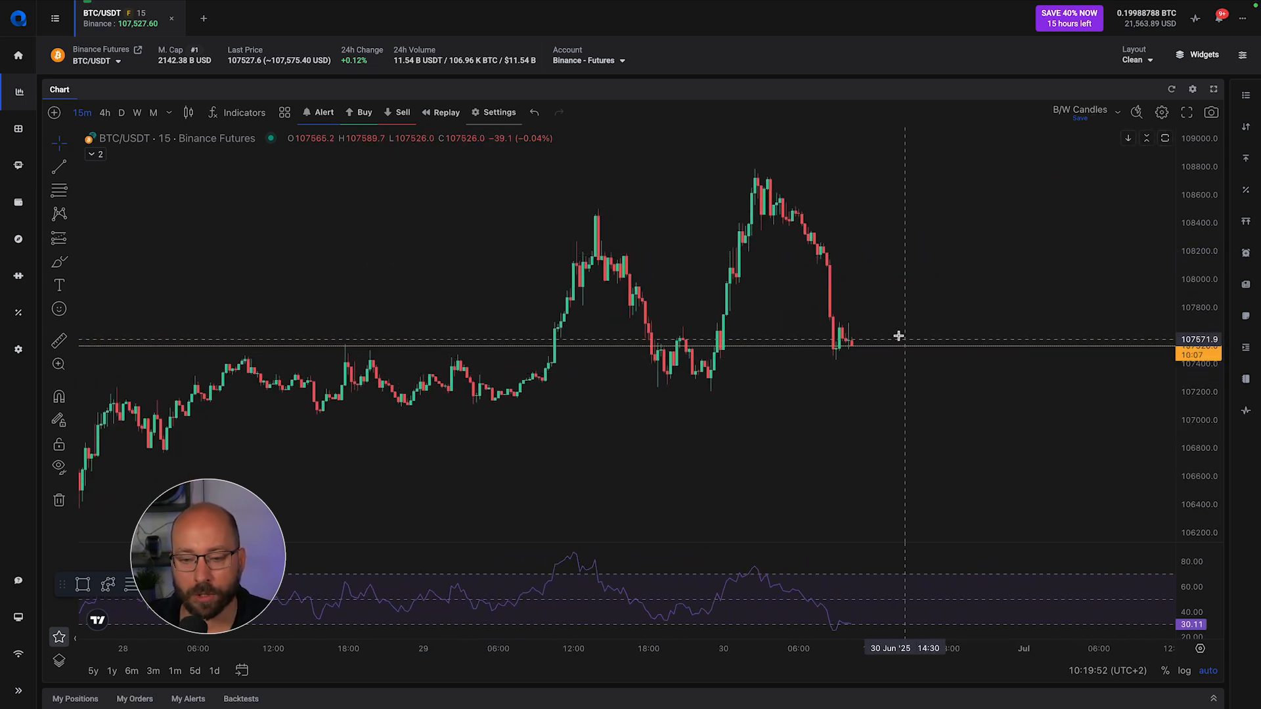
{"action": "mouse_move", "coordinate": [926, 349]}
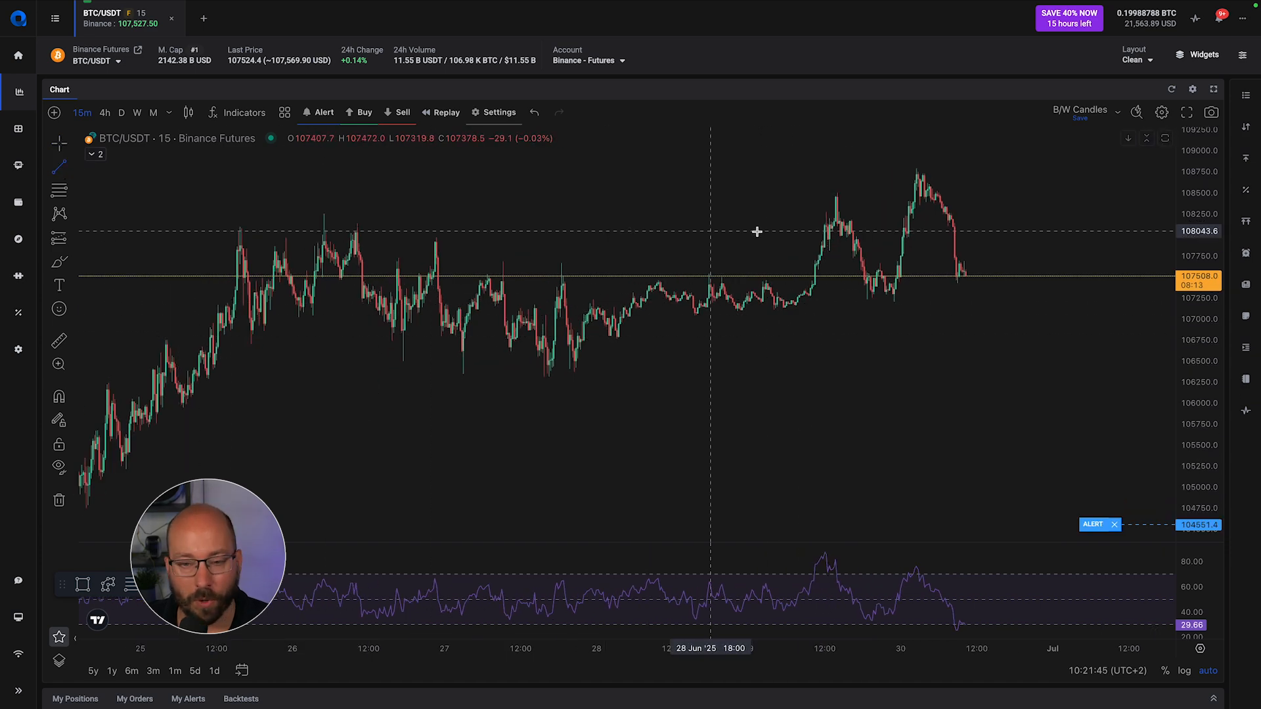
Step: Load the Chart Patterns layout on the 1-hour BTC/USDT chart and show the backtest sessions list
{"action": "left_click_drag", "start_coordinate": [836, 189], "coordinate": [902, 299]}
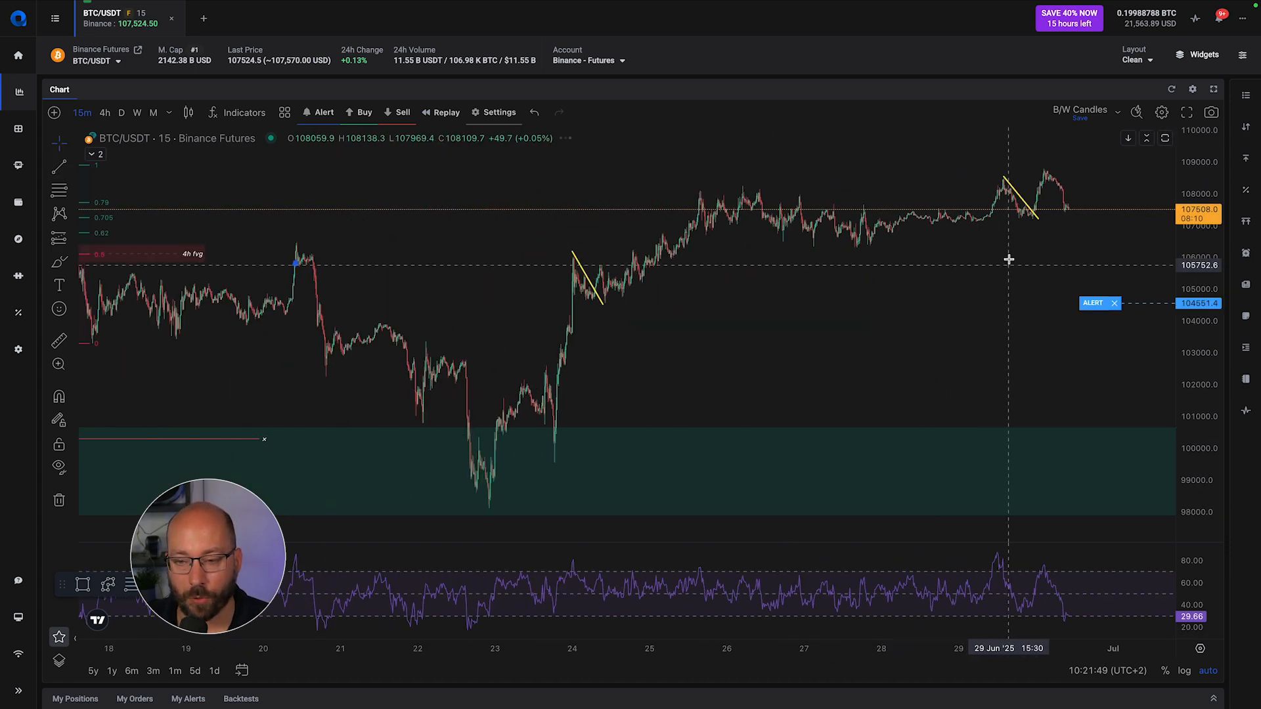
{"action": "left_click_drag", "start_coordinate": [1008, 259], "coordinate": [697, 368]}
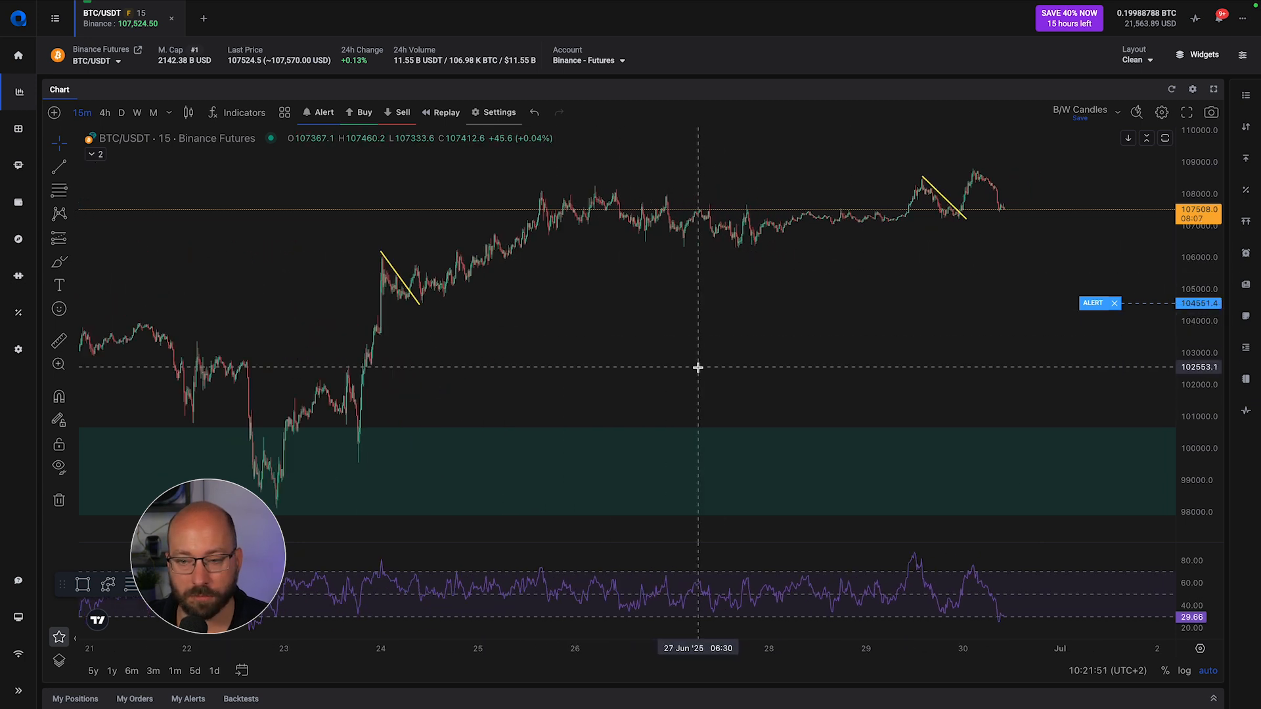
{"action": "mouse_move", "coordinate": [793, 310]}
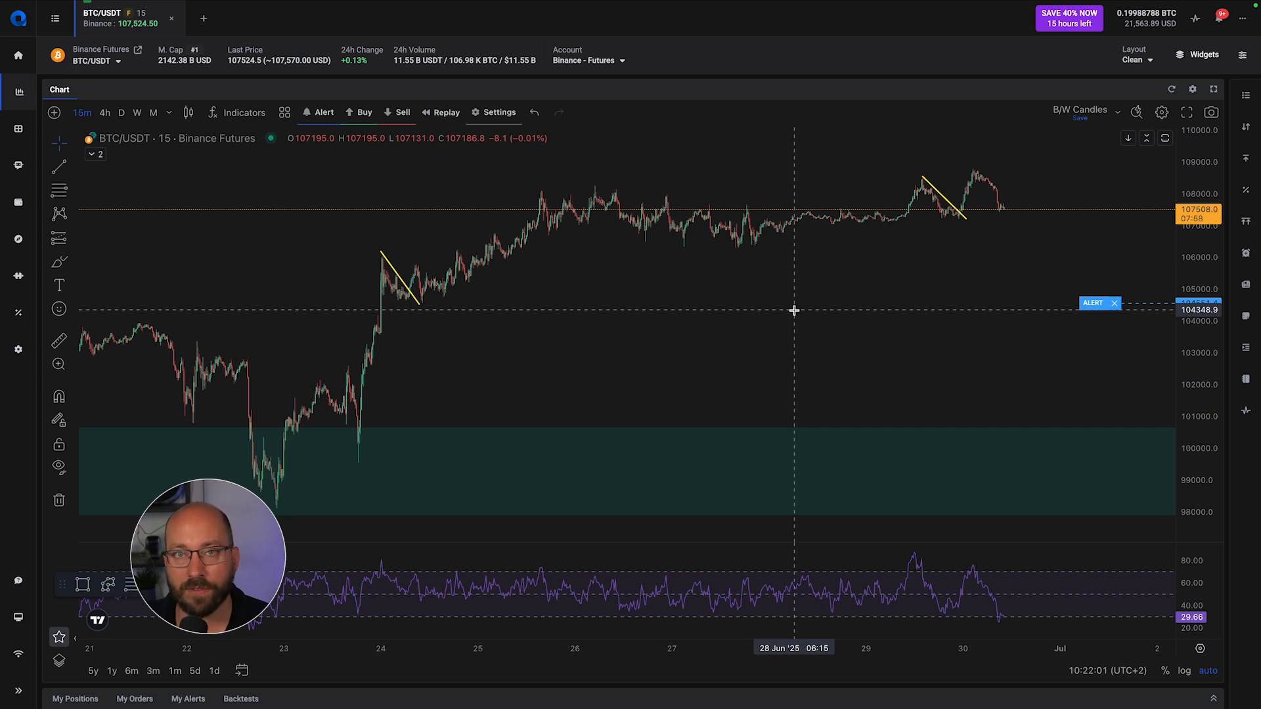
{"action": "left_click", "coordinate": [171, 113]}
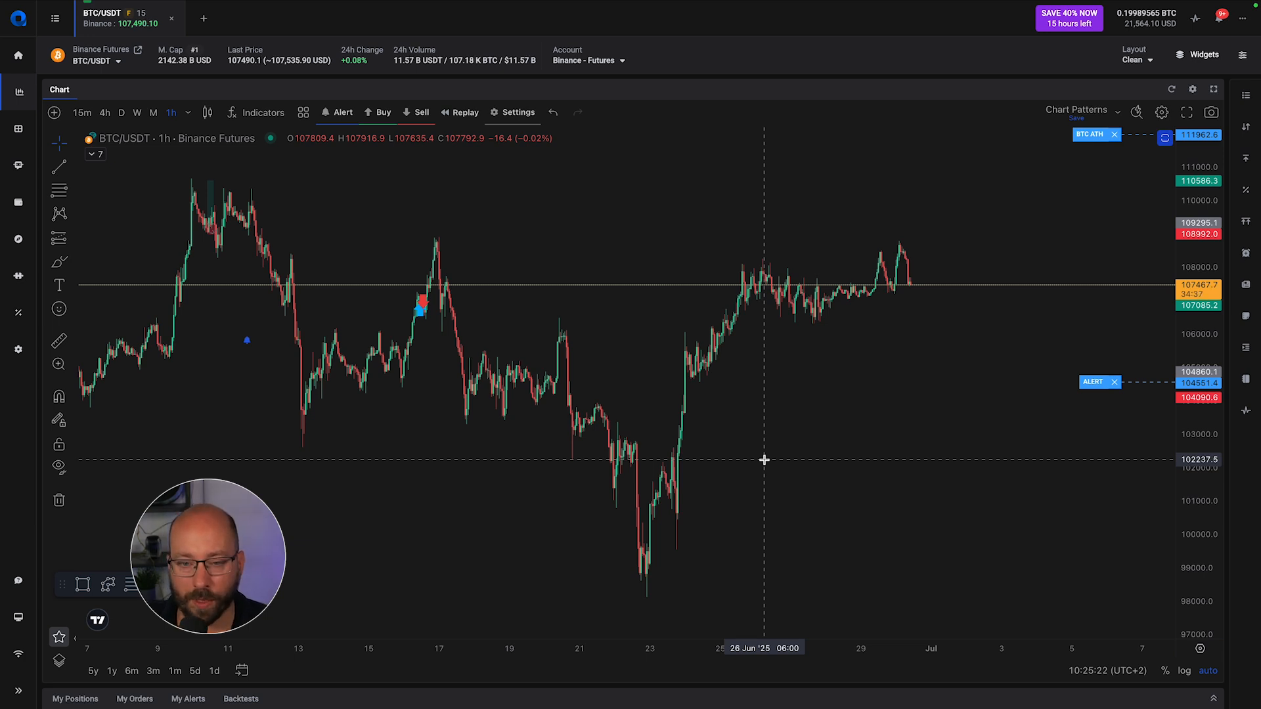
{"action": "mouse_move", "coordinate": [641, 311]}
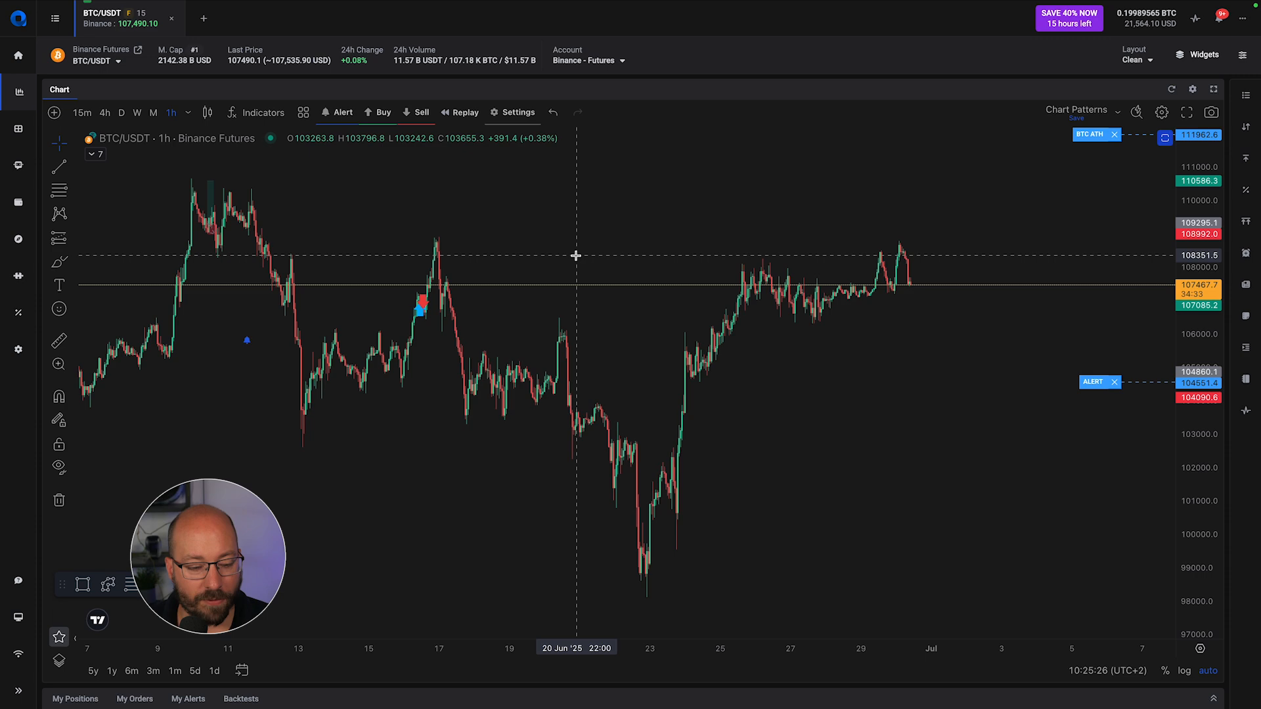
{"action": "left_click", "coordinate": [1203, 54]}
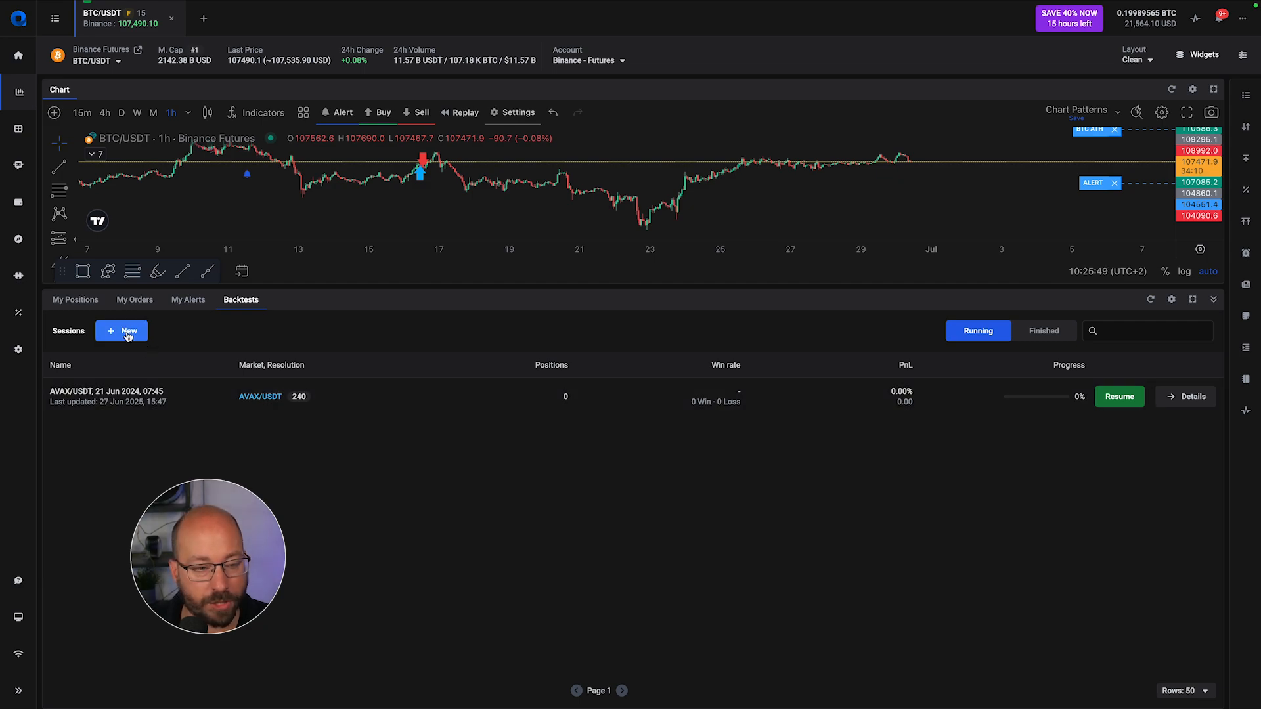
Step: Create a new BTC/USDT backtest on the 15-minute chart starting 25 Sep 2024, 08:15
{"action": "left_click", "coordinate": [121, 331]}
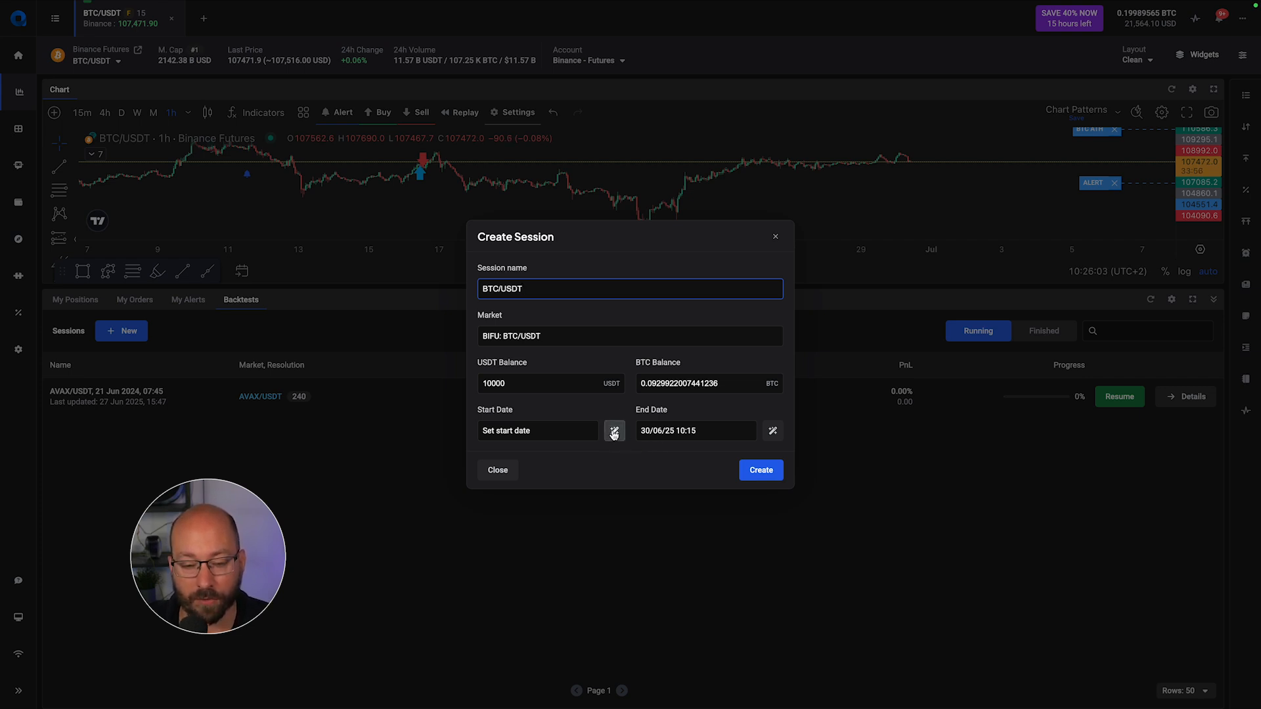
{"action": "mouse_move", "coordinate": [613, 431]}
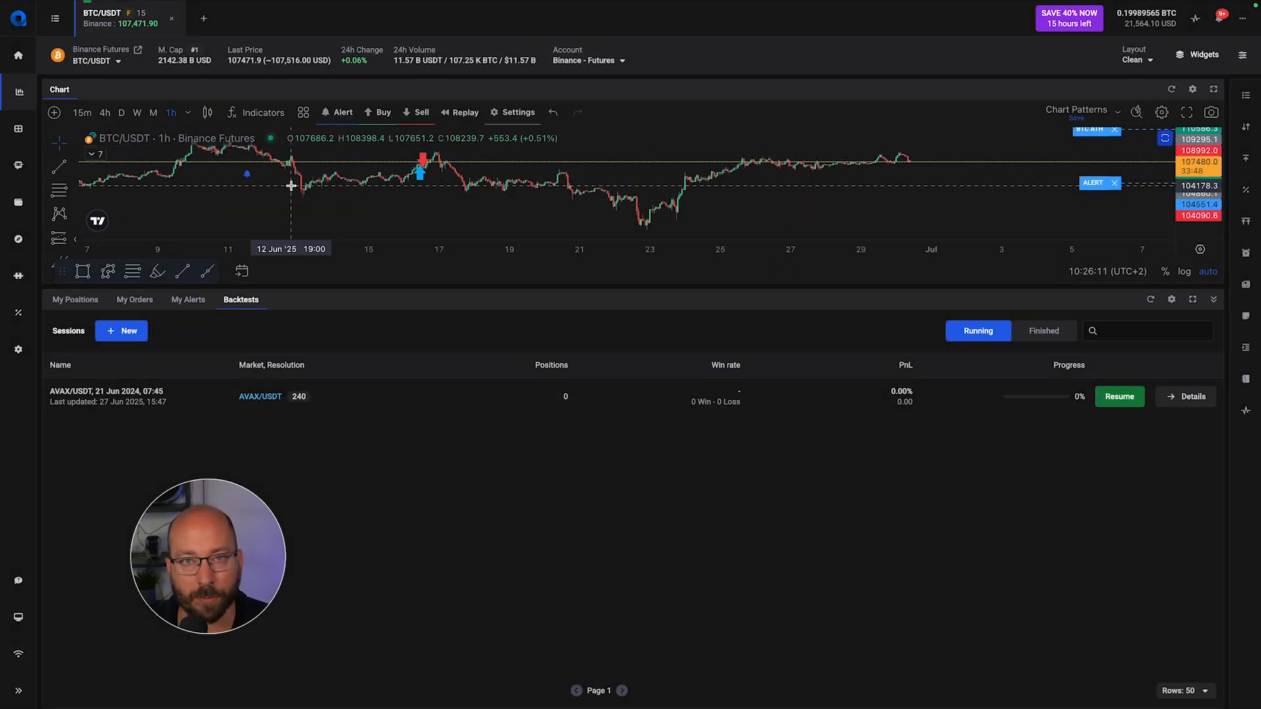
{"action": "left_click", "coordinate": [82, 111]}
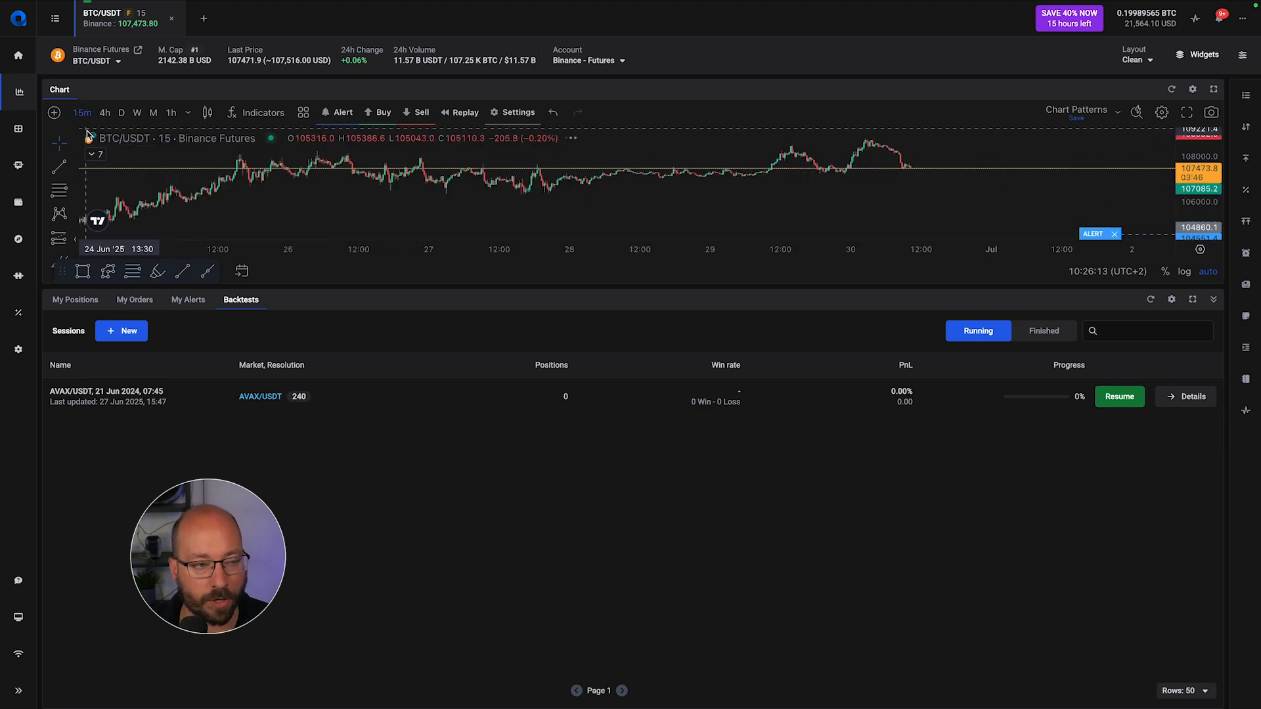
{"action": "left_click", "coordinate": [121, 331]}
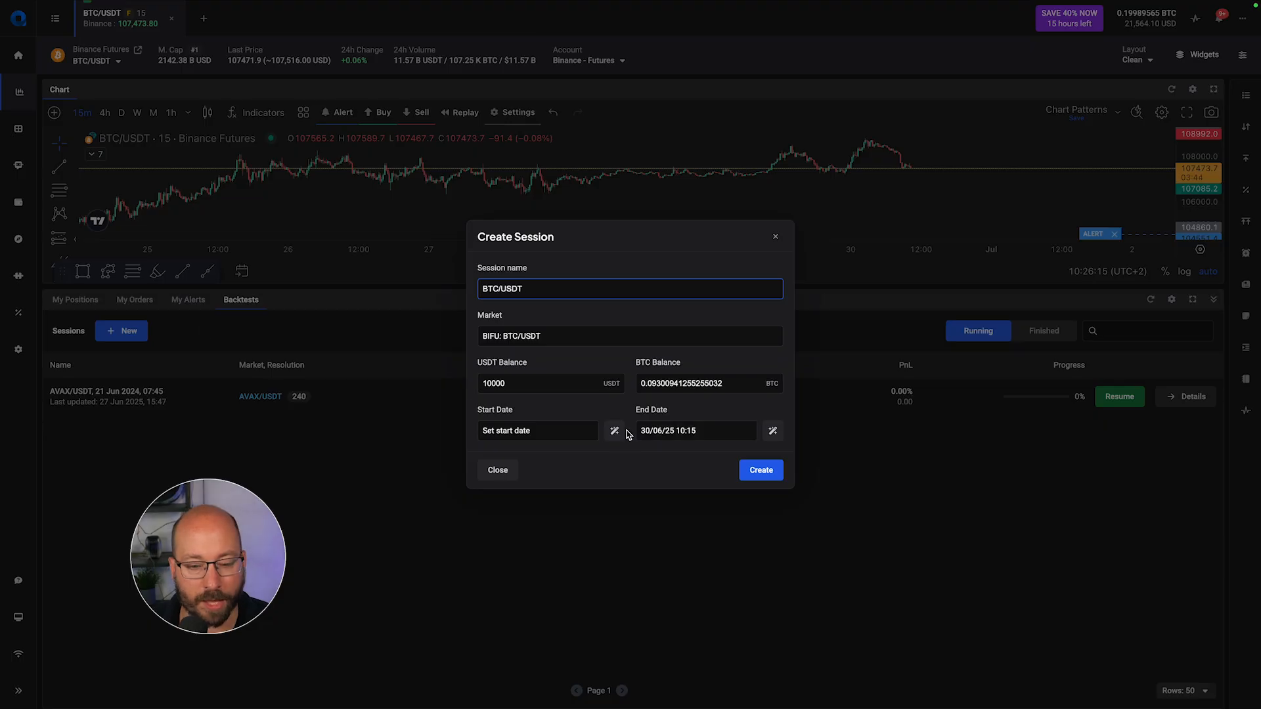
{"action": "left_click", "coordinate": [614, 430]}
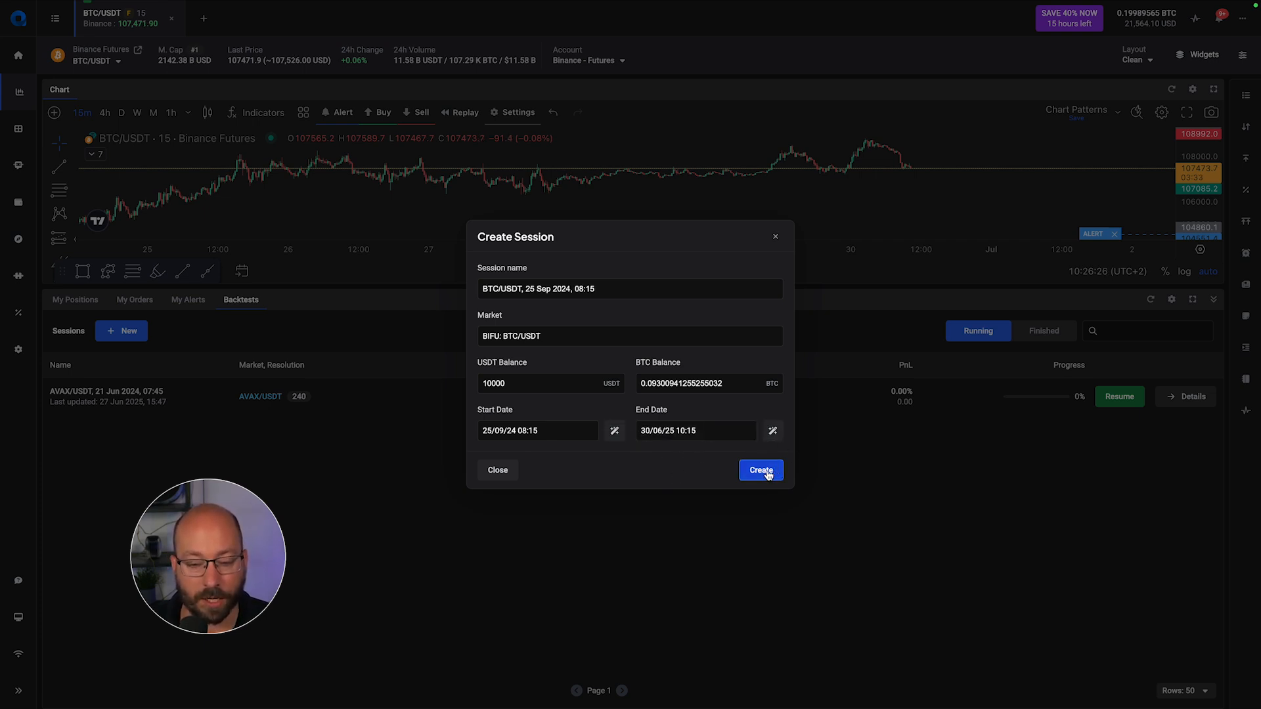
{"action": "left_click", "coordinate": [761, 470]}
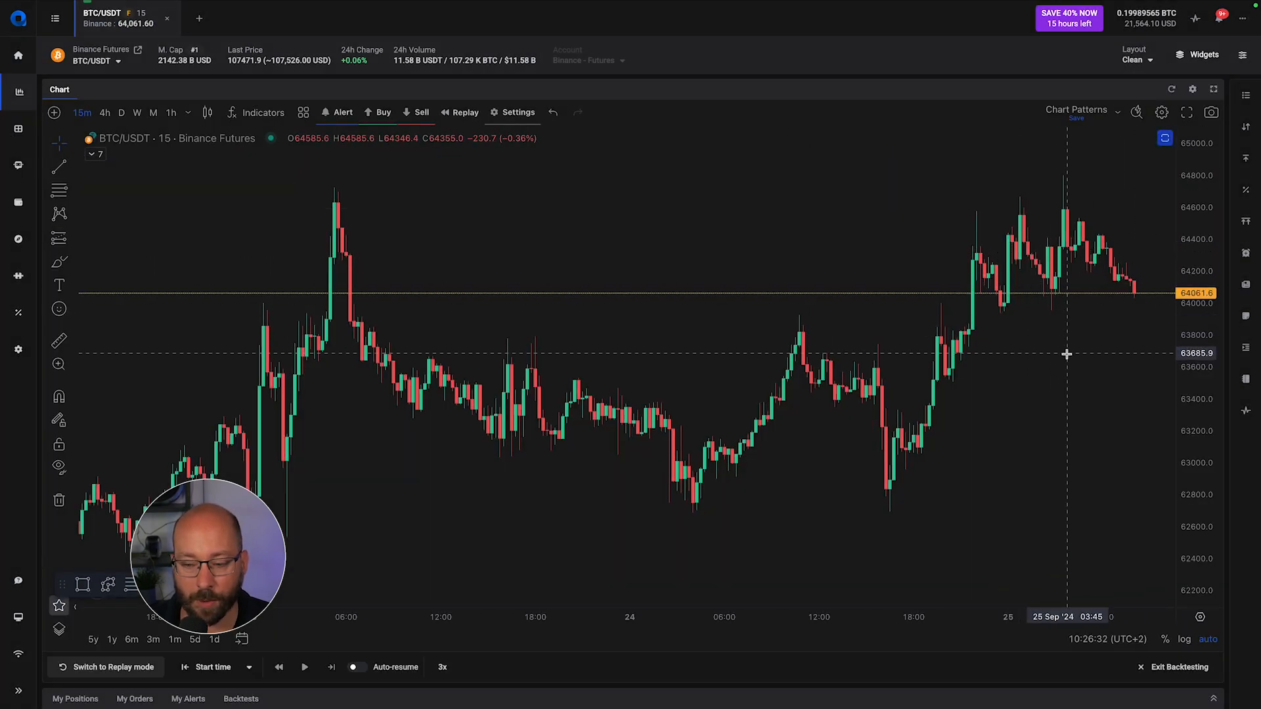
{"action": "mouse_move", "coordinate": [1132, 347]}
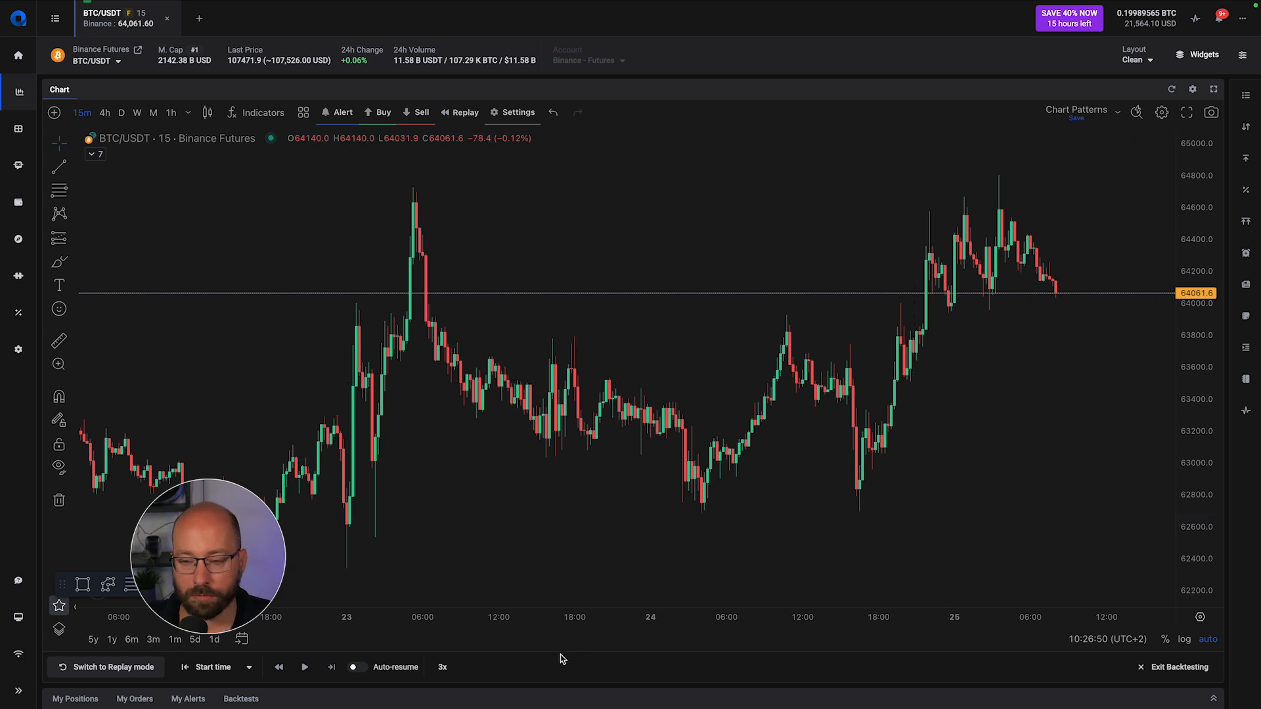
Step: Replay the 15-minute candles forward to about midday on 25 Sep 2024, then pause and step once more
{"action": "left_click", "coordinate": [303, 667]}
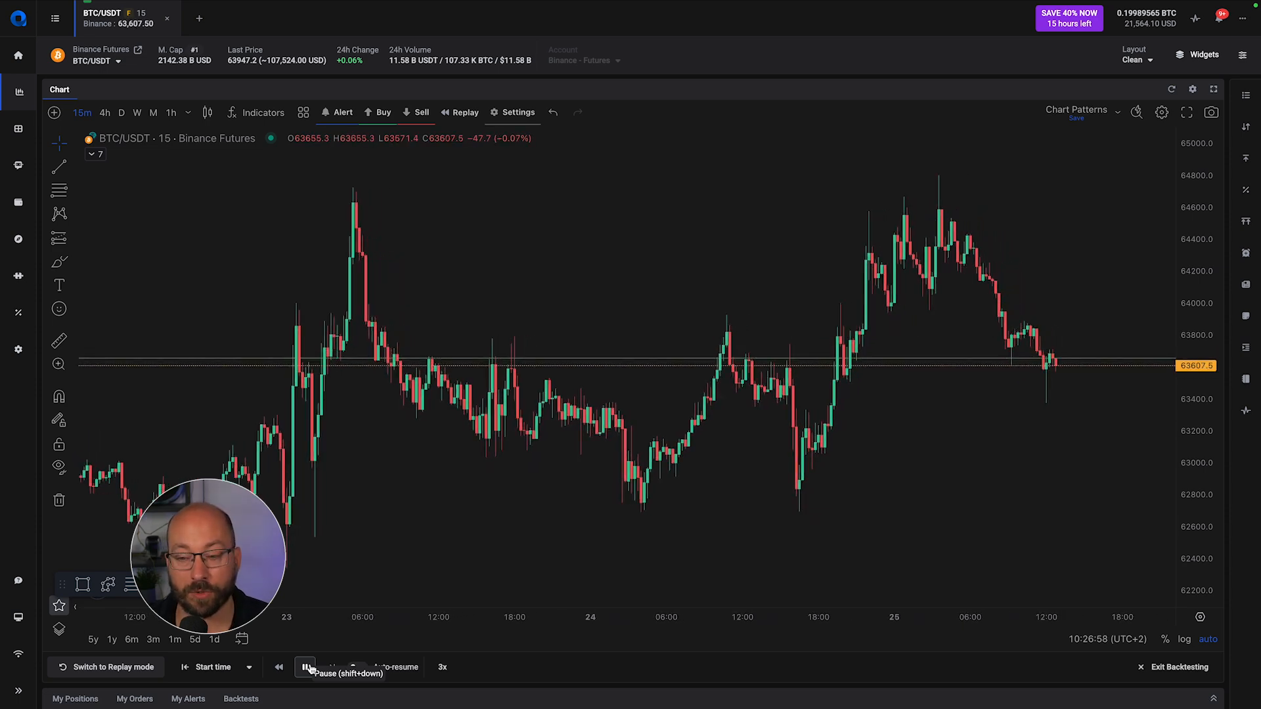
{"action": "left_click", "coordinate": [306, 667]}
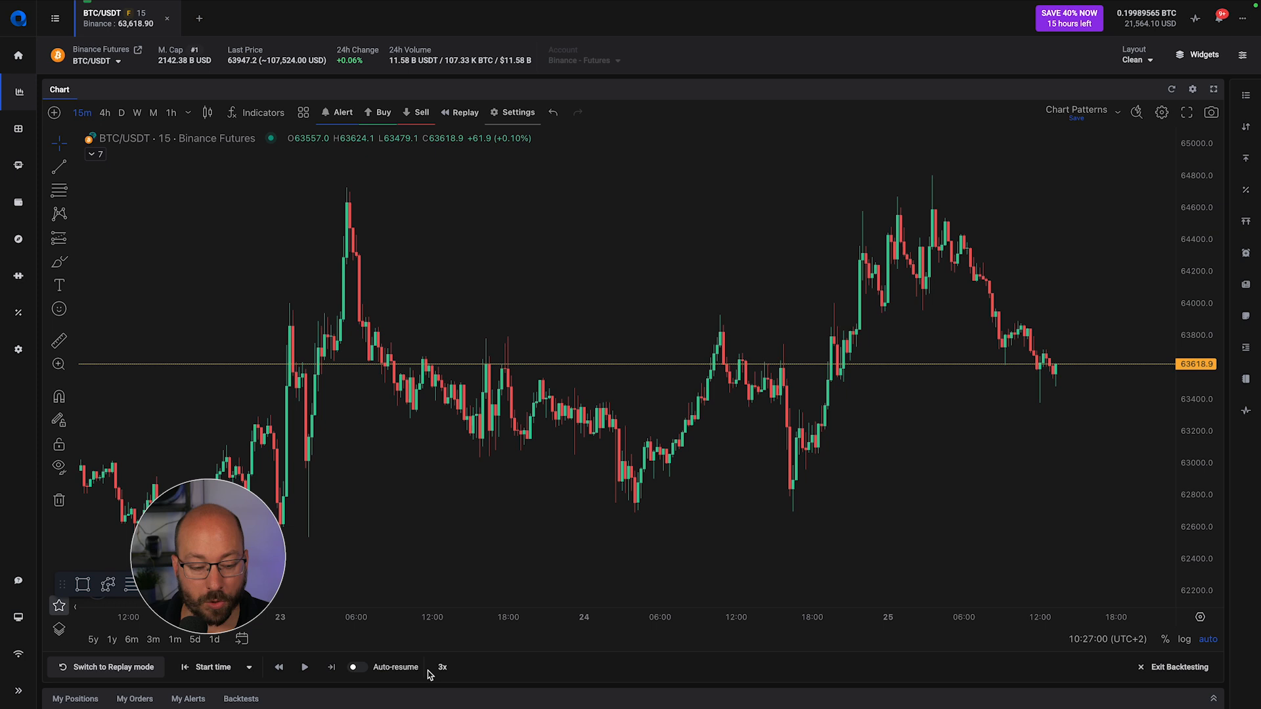
{"action": "key", "text": "shift+right"}
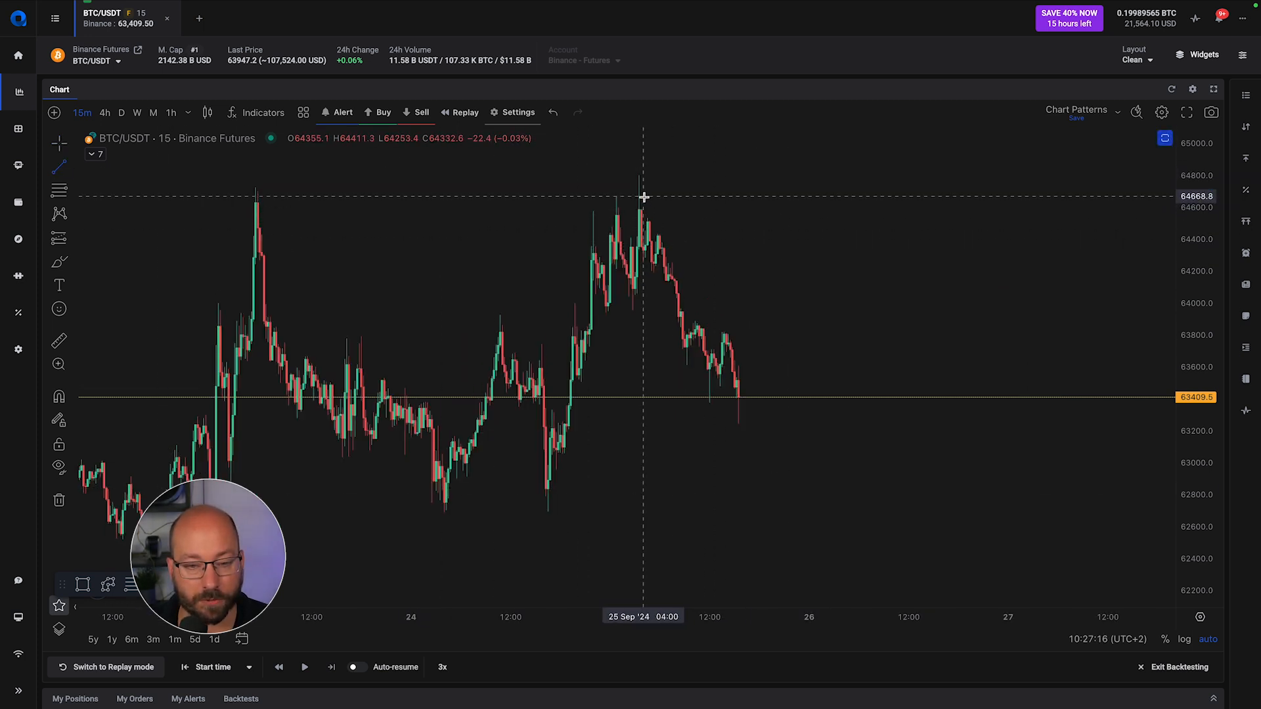
Step: Draw a descending trendline from the 25 Sep high with a support rectangle below, then show the backtest trading form
{"action": "left_click_drag", "start_coordinate": [644, 197], "coordinate": [784, 420]}
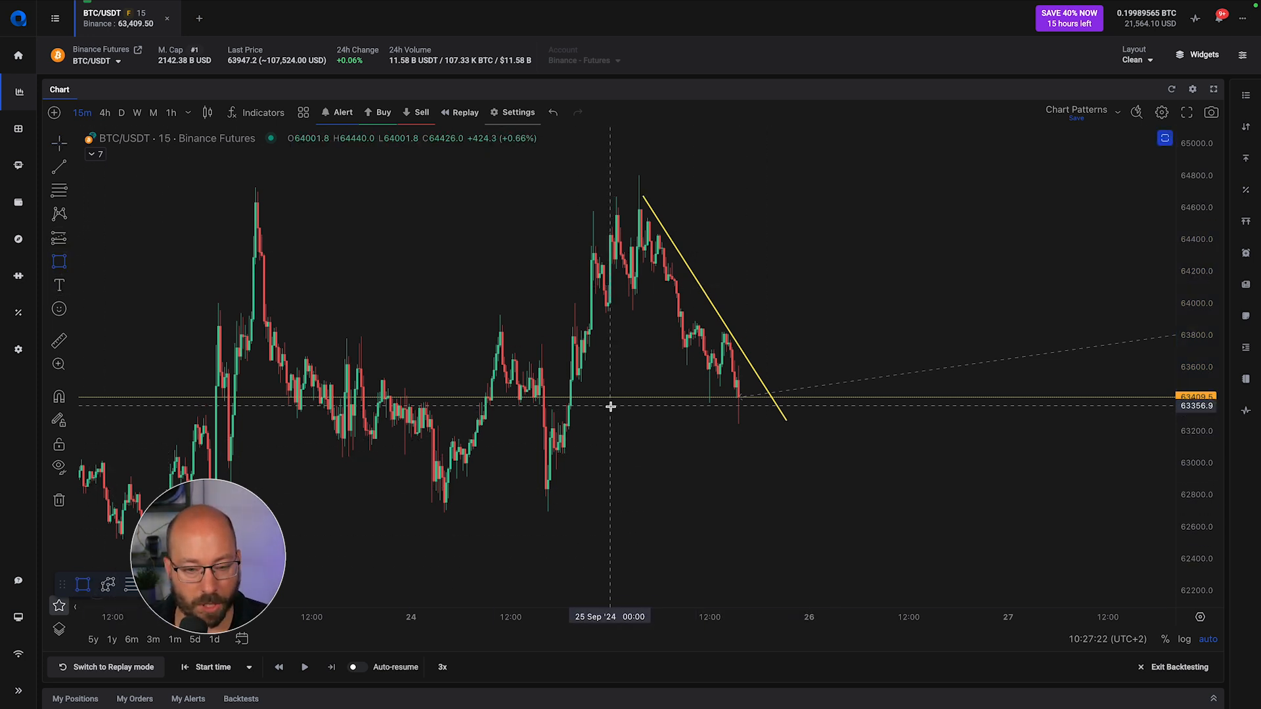
{"action": "mouse_move", "coordinate": [572, 425]}
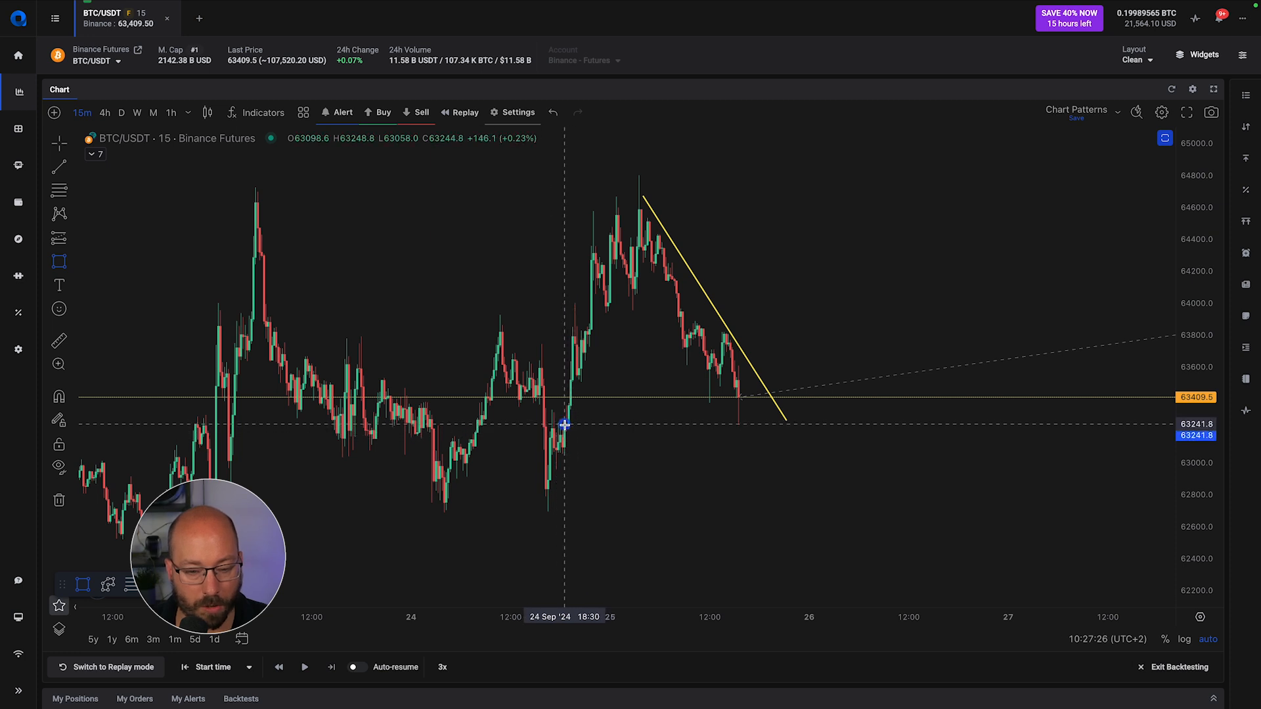
{"action": "left_click_drag", "start_coordinate": [563, 424], "coordinate": [794, 455]}
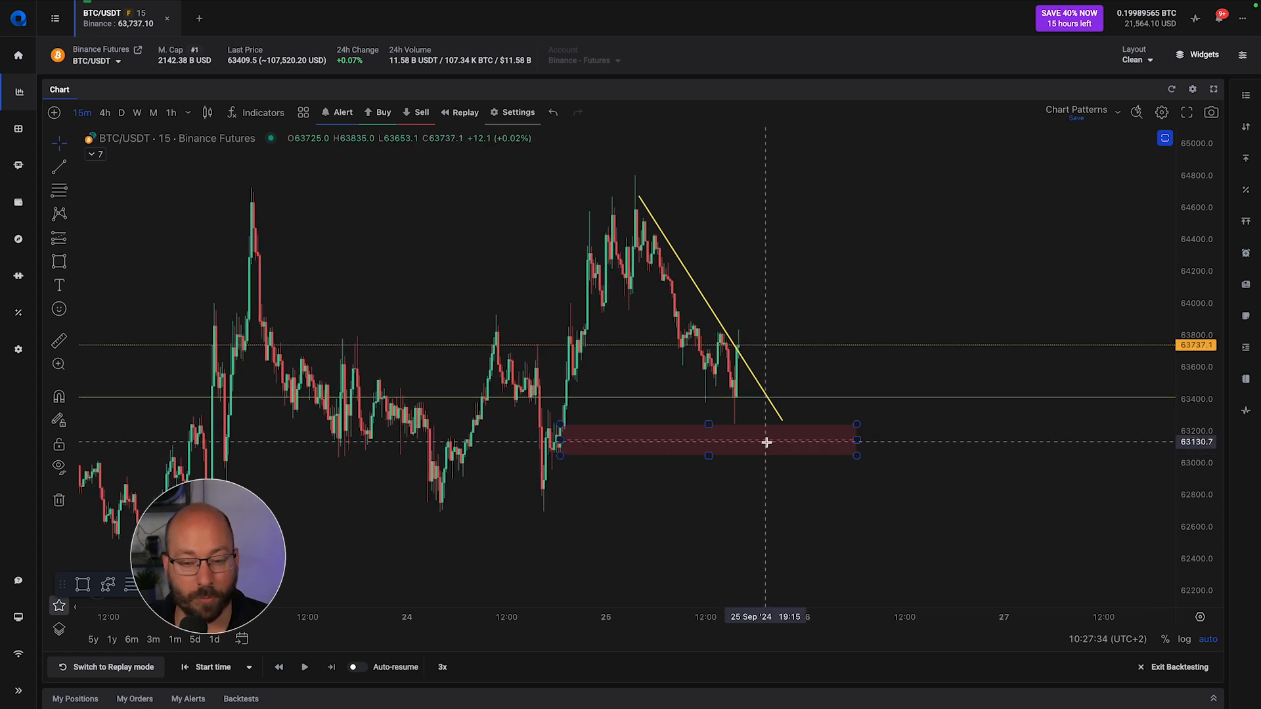
{"action": "left_click", "coordinate": [766, 441]}
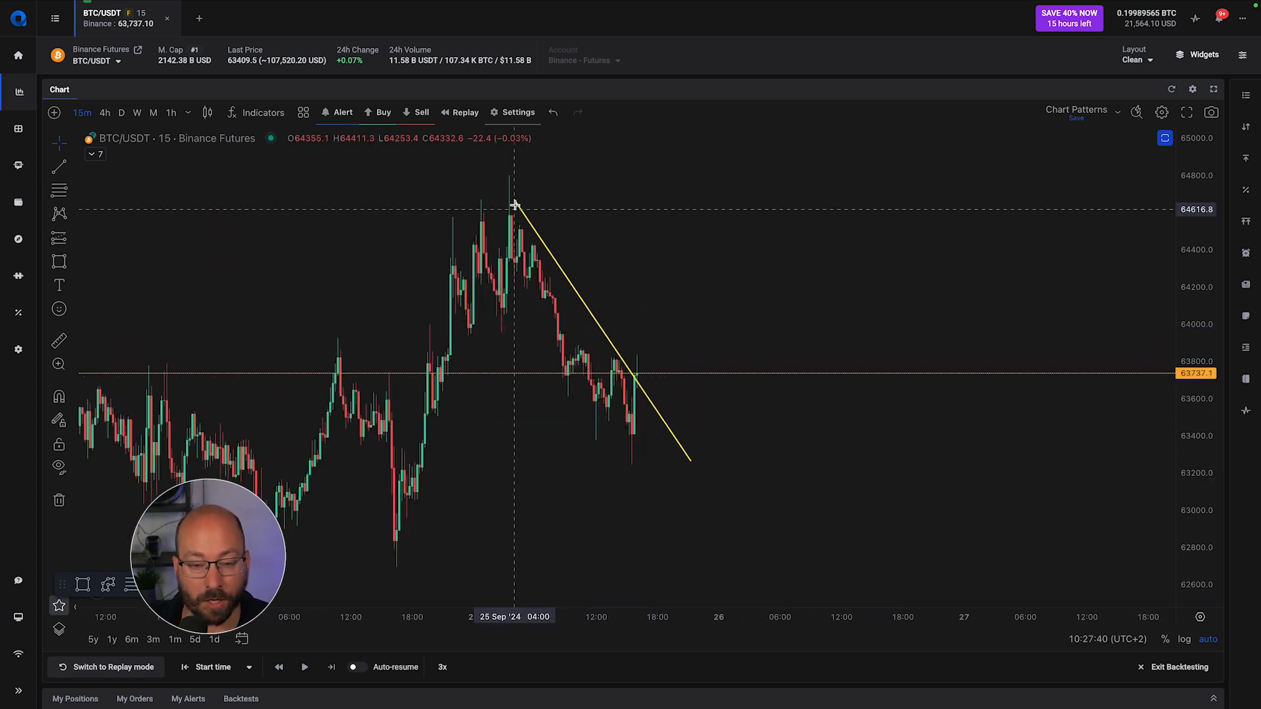
{"action": "mouse_move", "coordinate": [726, 442]}
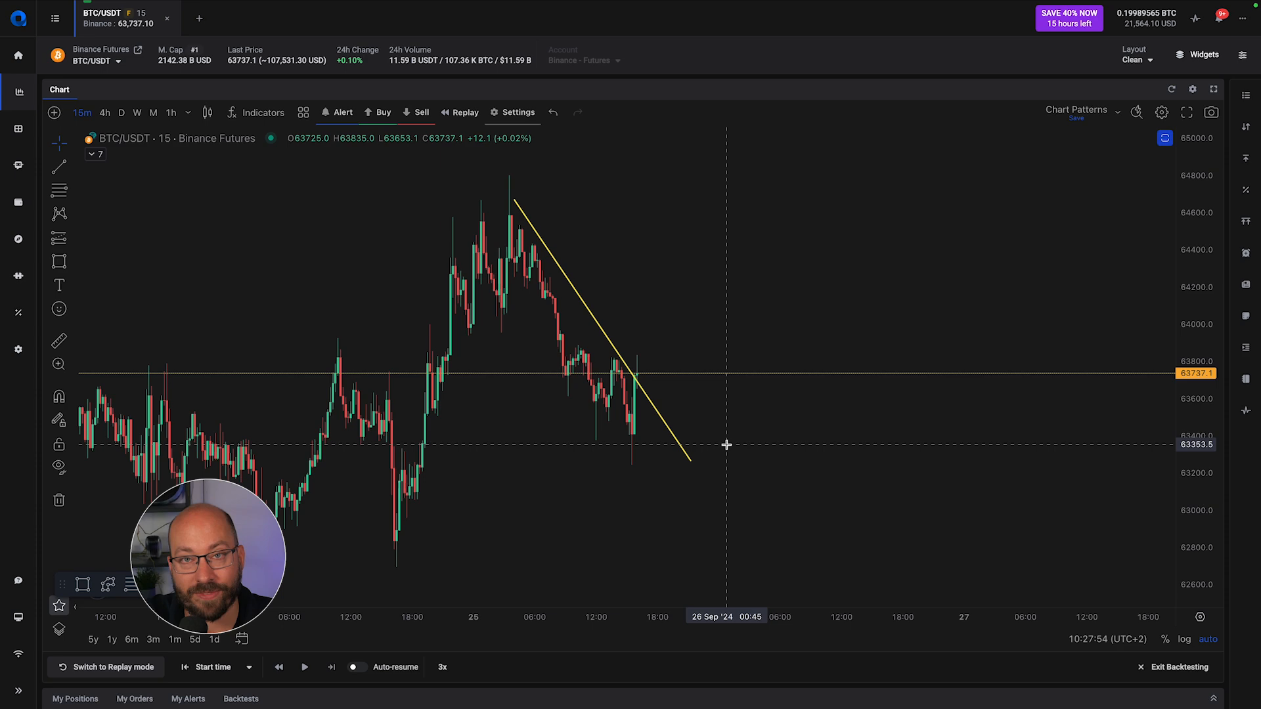
{"action": "mouse_move", "coordinate": [1046, 206]}
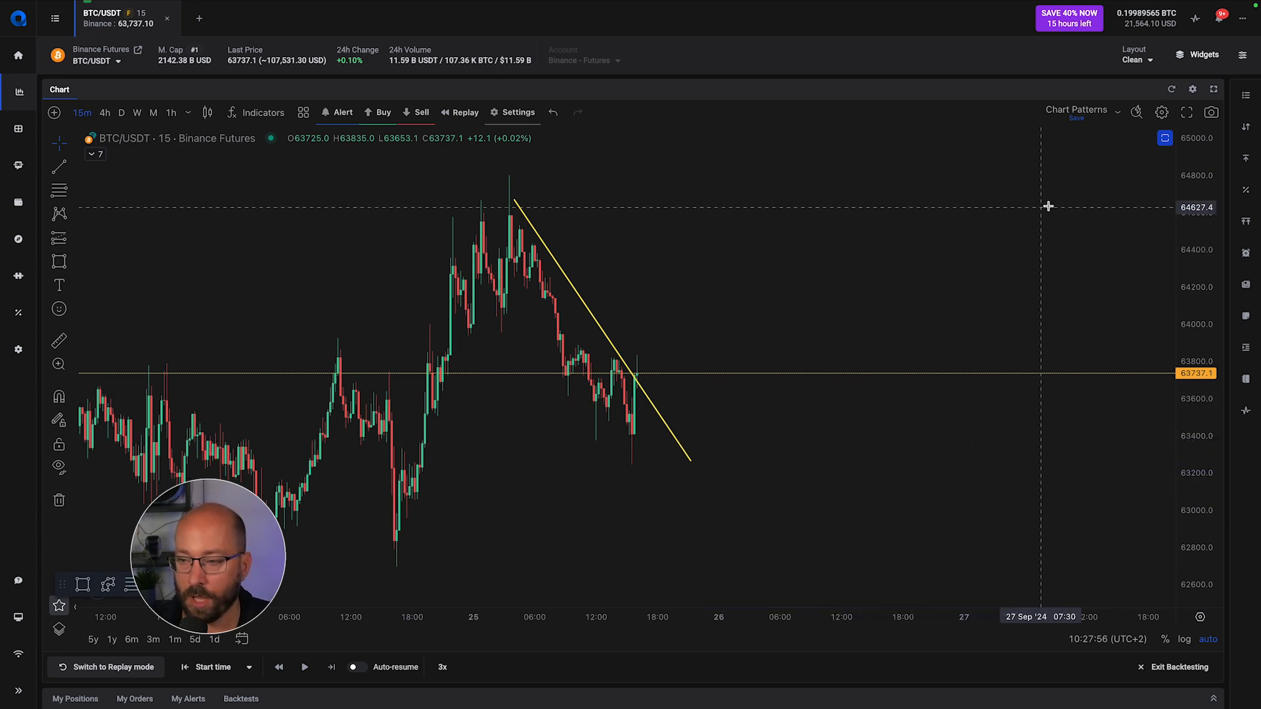
{"action": "left_click", "coordinate": [1245, 126]}
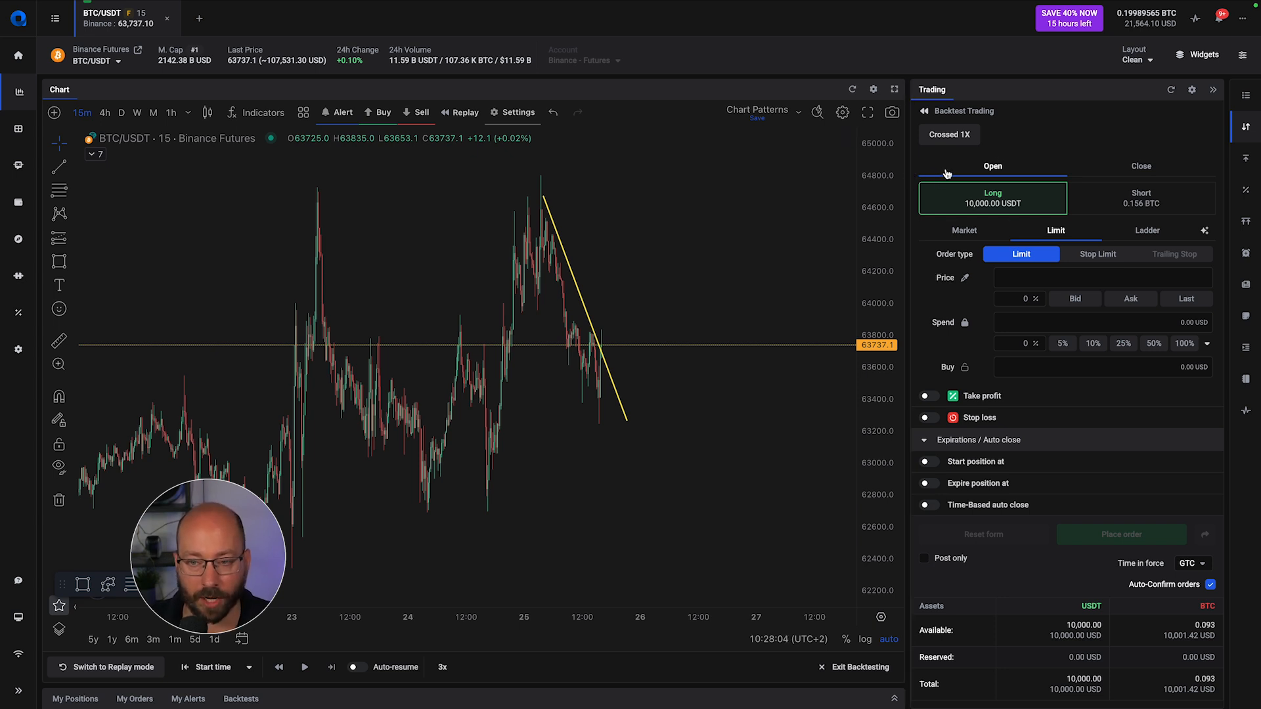
{"action": "mouse_move", "coordinate": [1011, 152]}
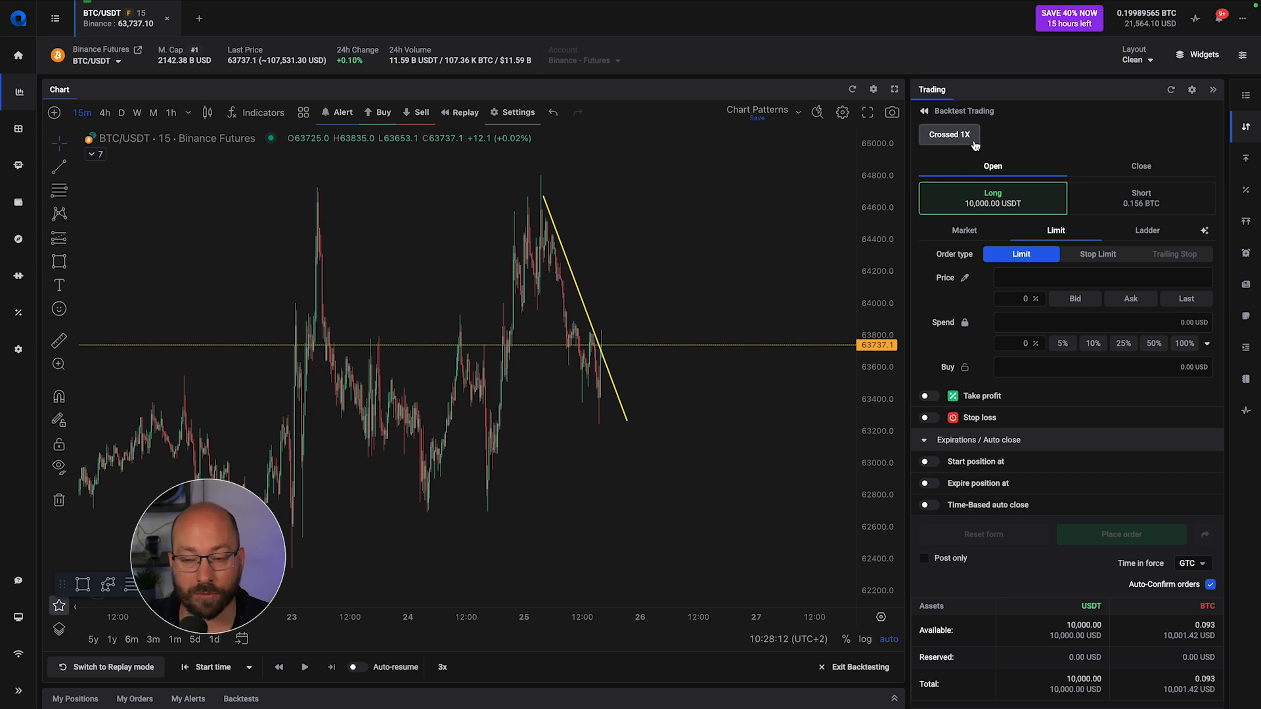
Step: Set the backtest margin to crossed 10x leverage in the margin settings
{"action": "left_click", "coordinate": [948, 134]}
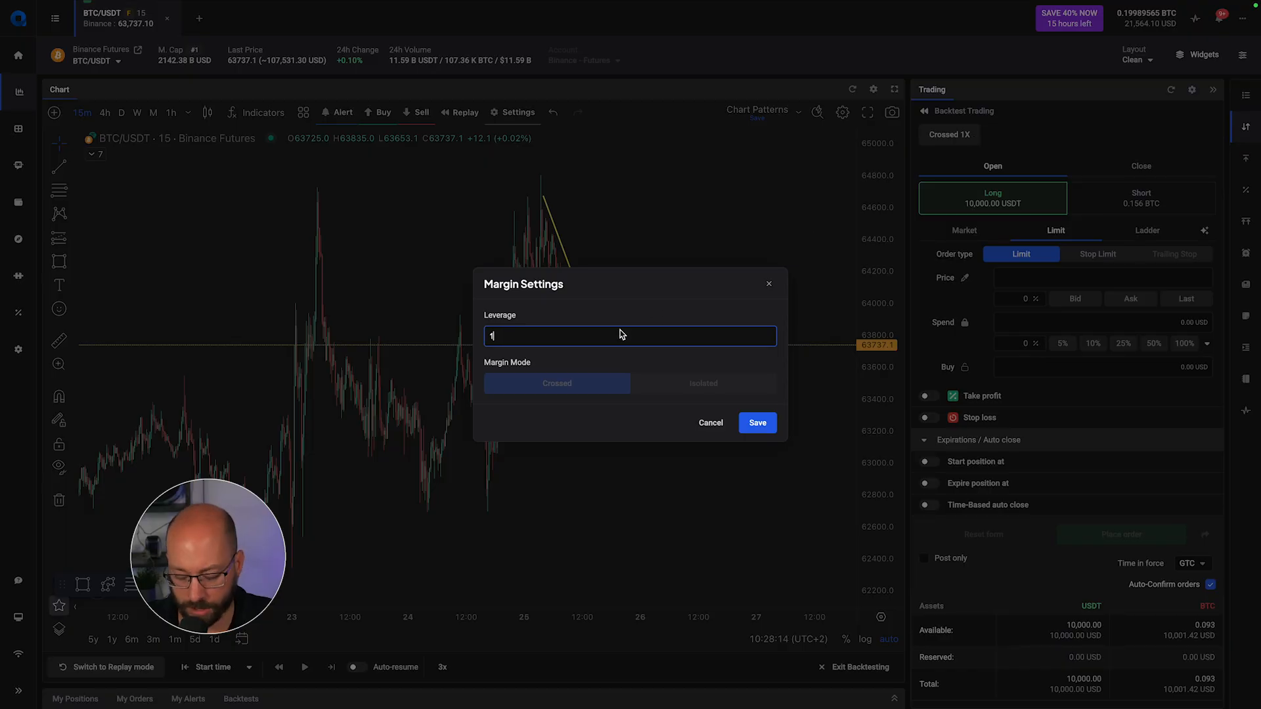
{"action": "left_click", "coordinate": [756, 421]}
{"action": "type", "text": "0.078"}
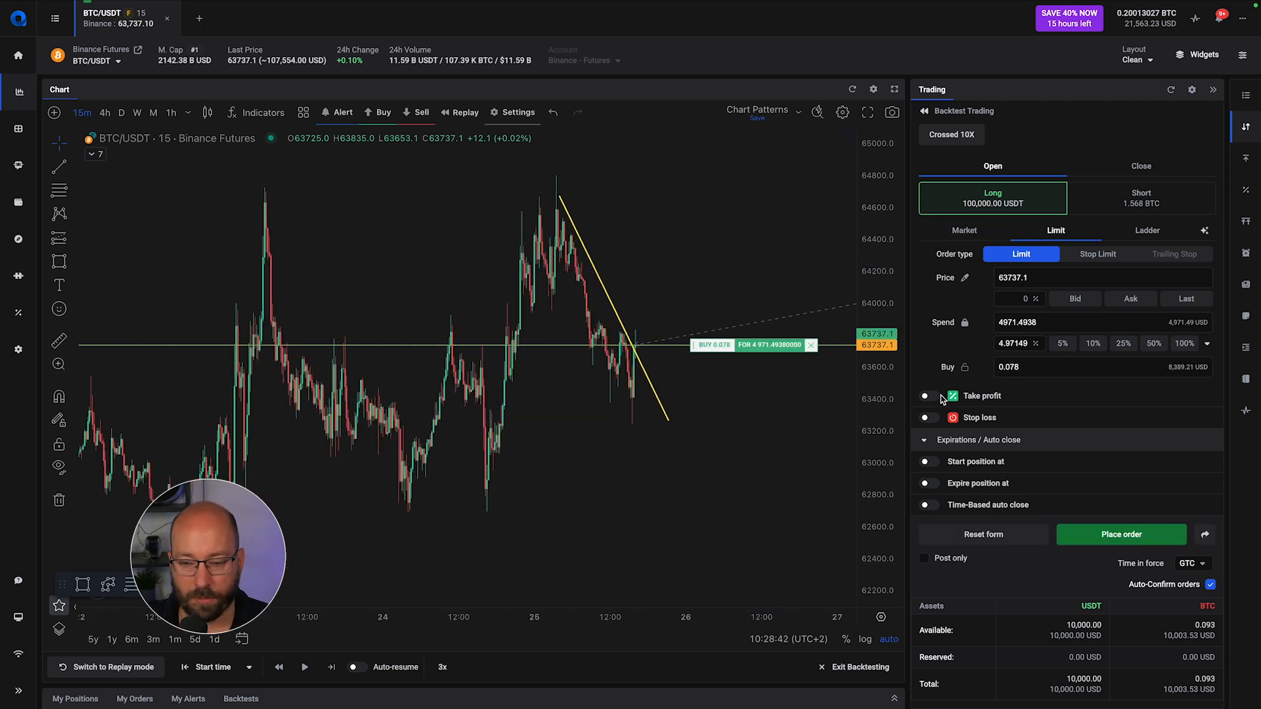
Step: Enable take profit at the 64,640 high and a stop loss lowered below the recent lows for the long
{"action": "left_click", "coordinate": [928, 395]}
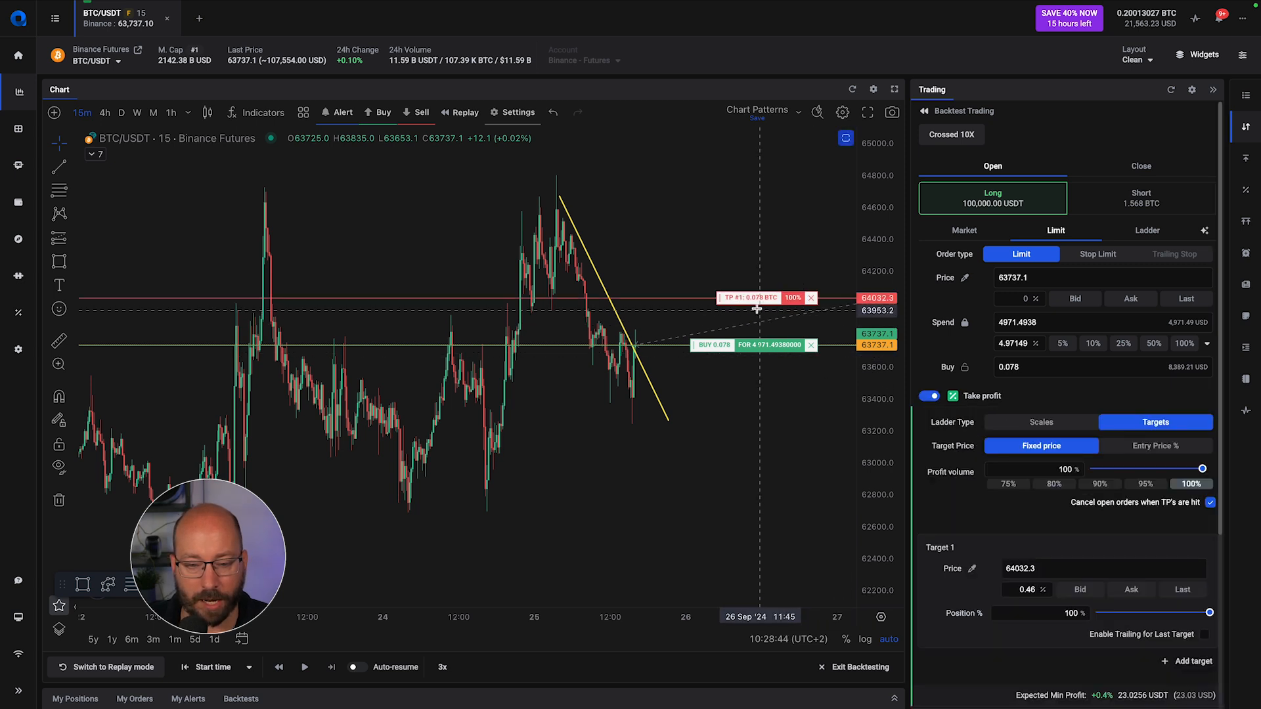
{"action": "left_click_drag", "start_coordinate": [757, 298], "coordinate": [751, 200]}
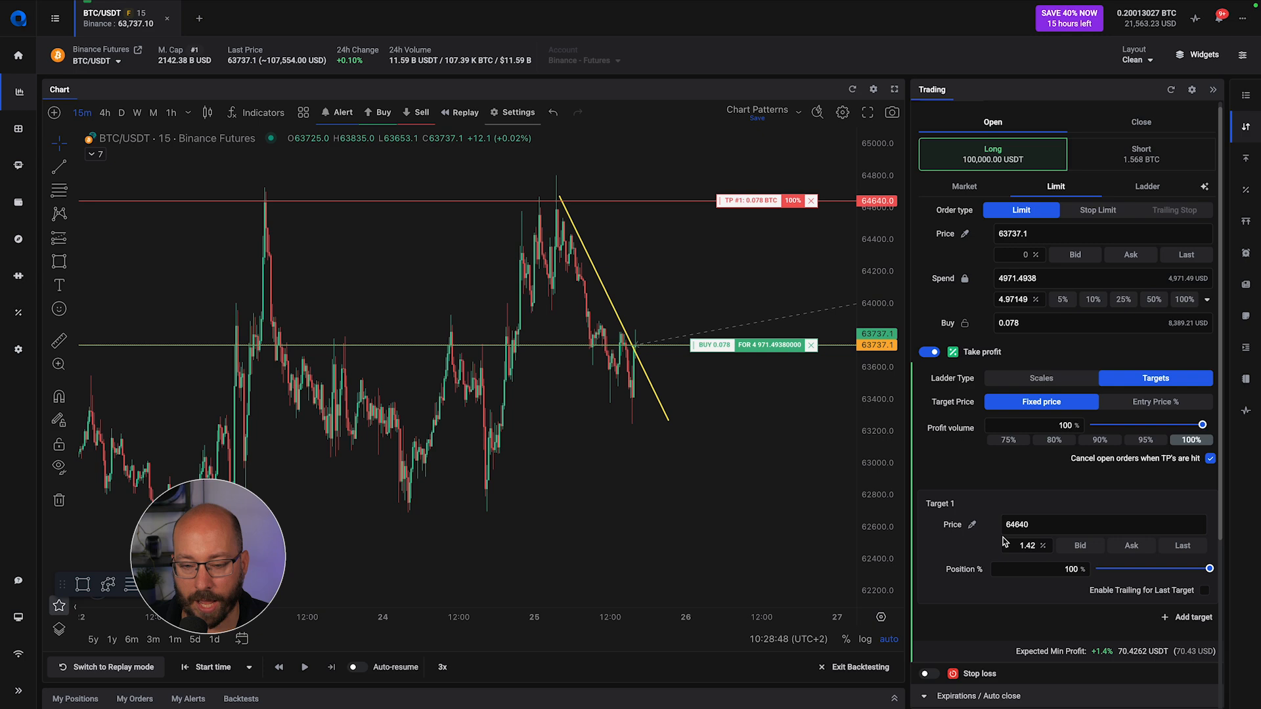
{"action": "left_click", "coordinate": [927, 578]}
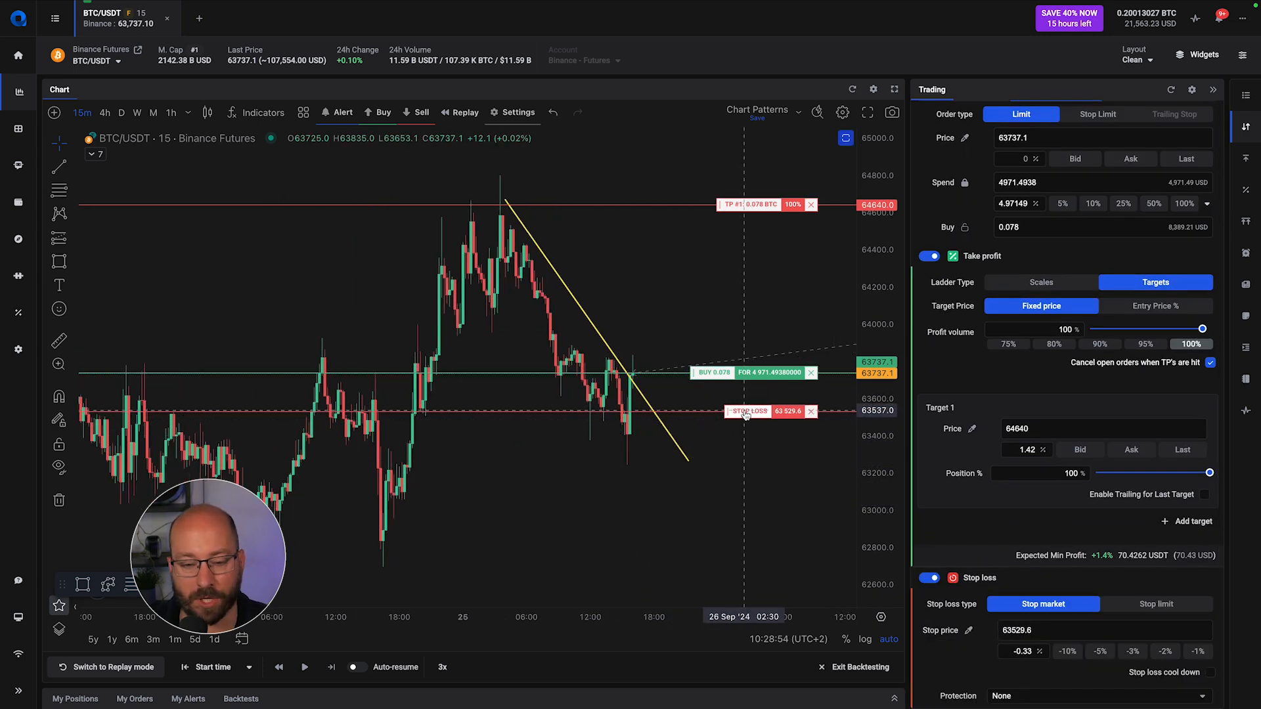
{"action": "left_click_drag", "start_coordinate": [746, 411], "coordinate": [746, 464]}
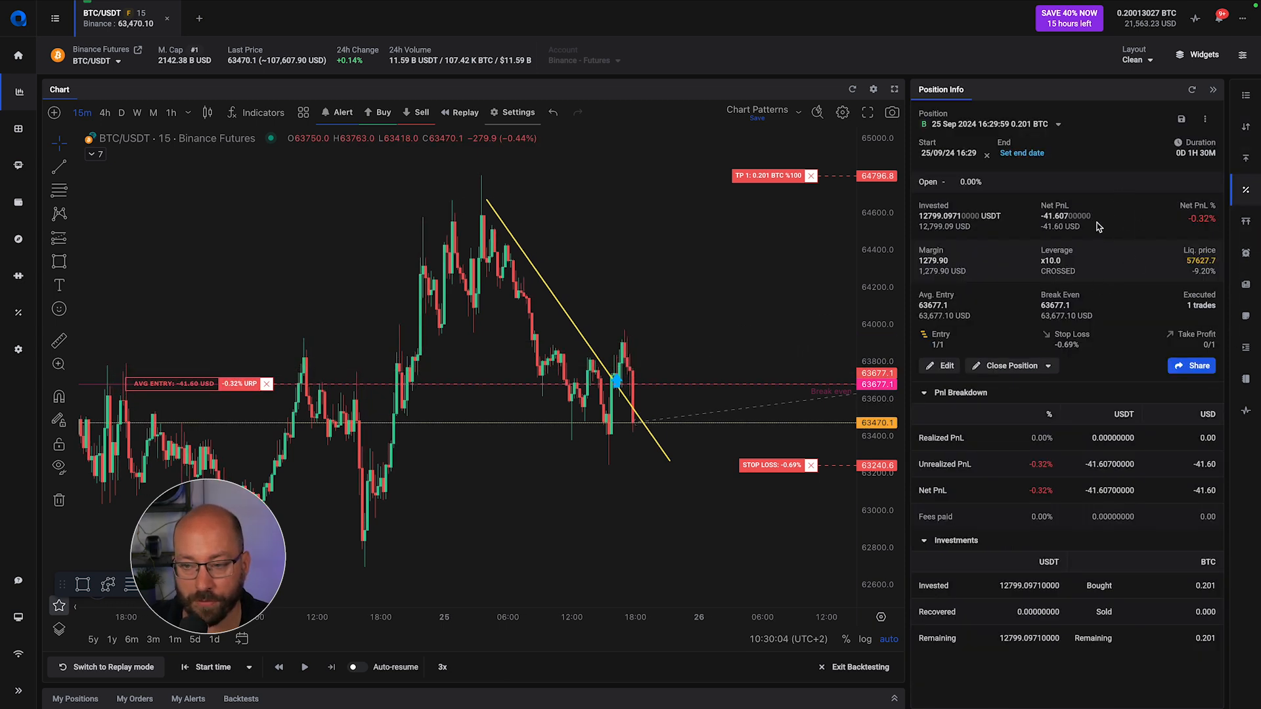
{"action": "mouse_move", "coordinate": [947, 256]}
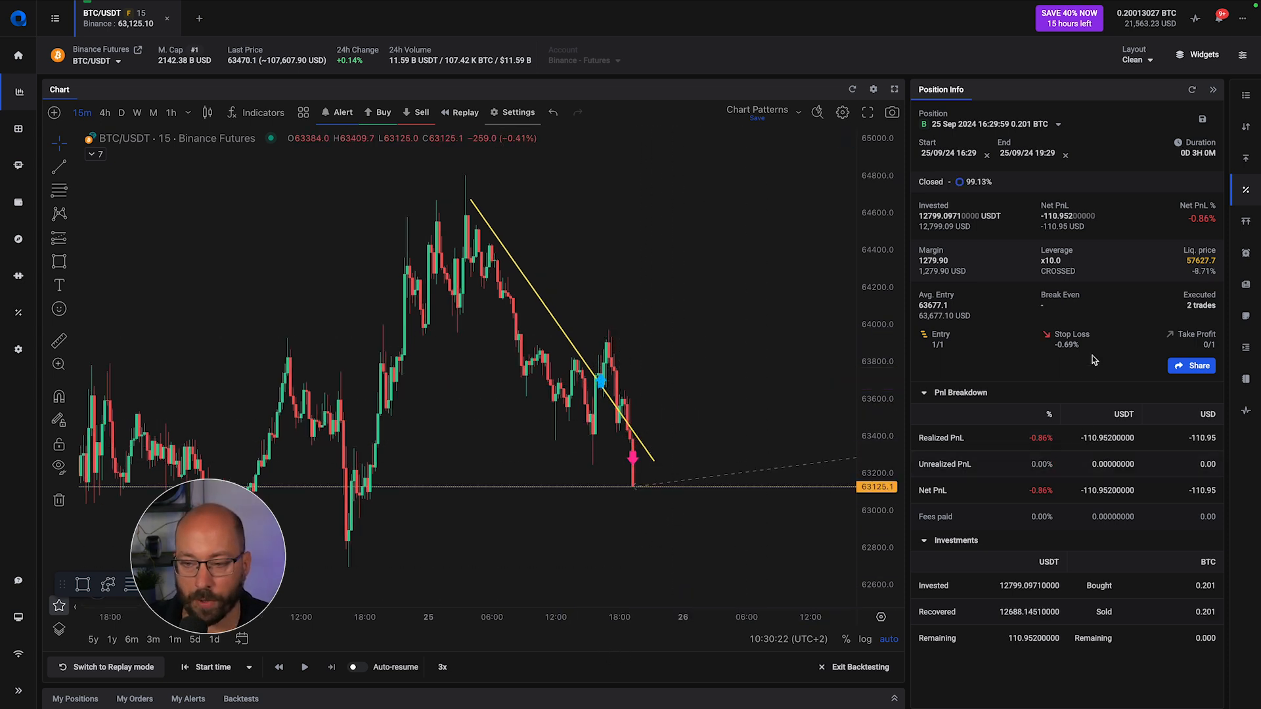
{"action": "mouse_move", "coordinate": [1045, 250]}
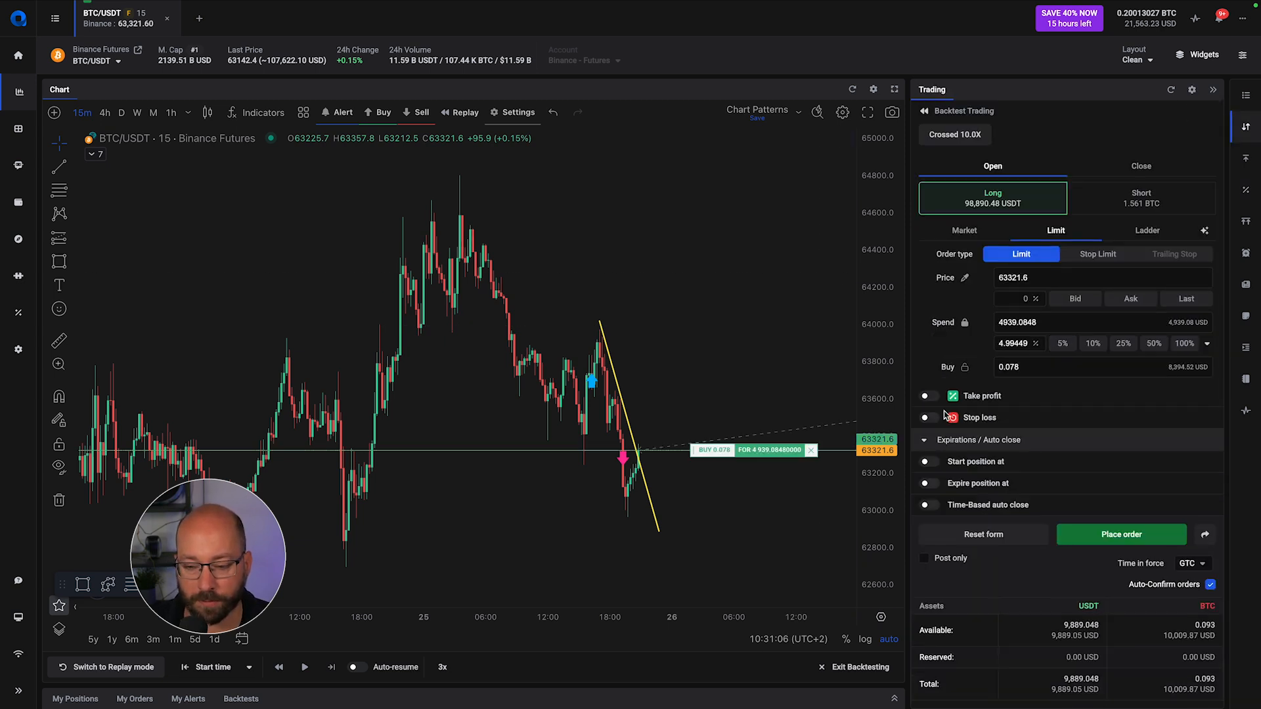
Step: Enable a 1% take profit and a stop loss on the second long order
{"action": "left_click", "coordinate": [928, 395]}
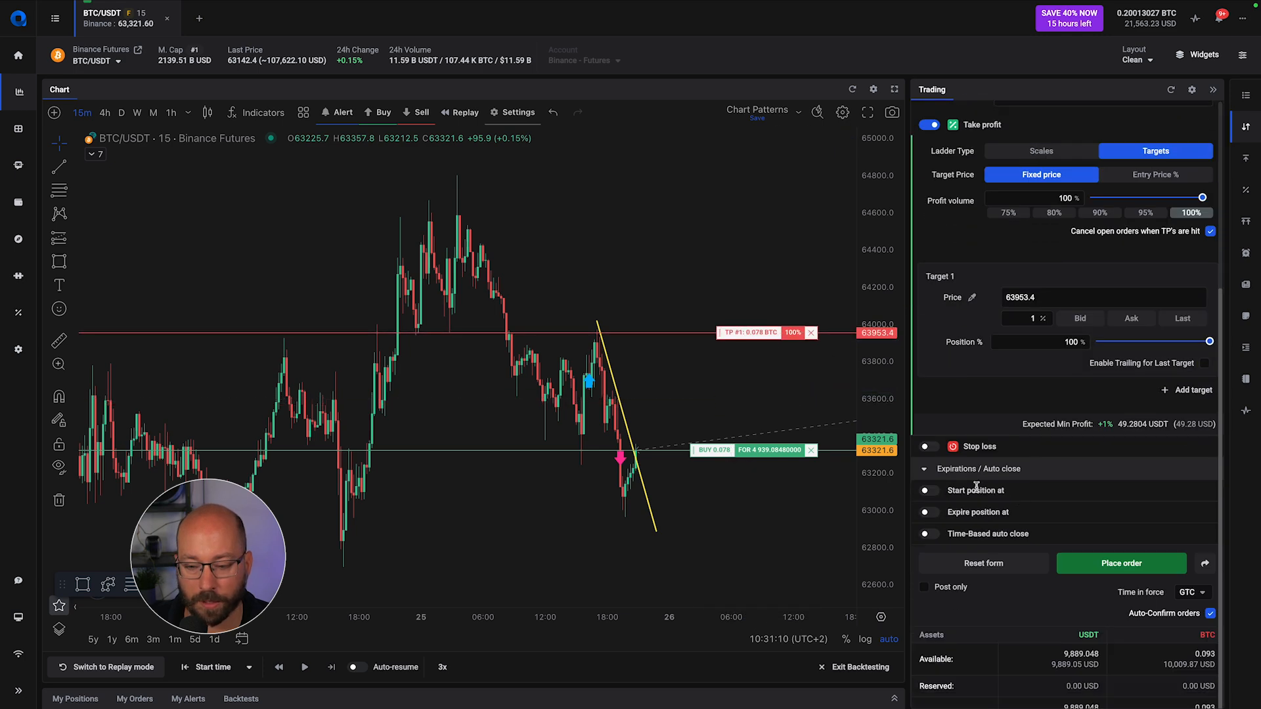
{"action": "left_click", "coordinate": [926, 447]}
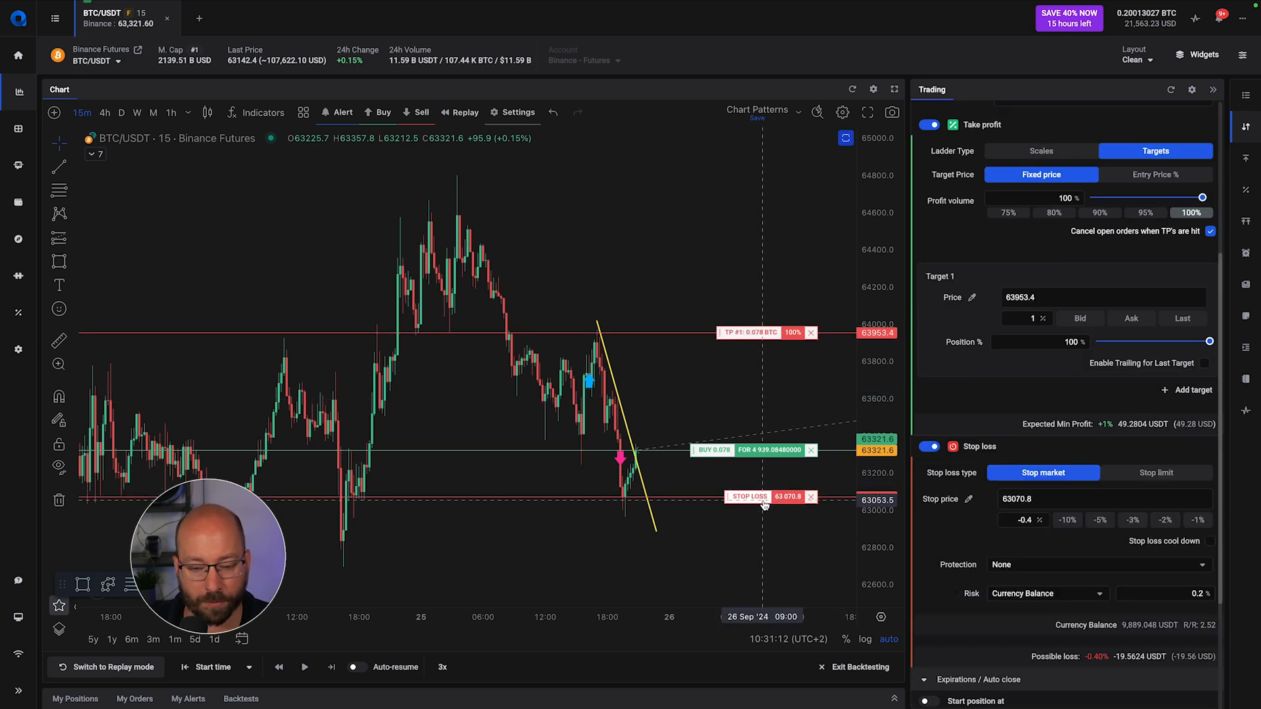
{"action": "type", "text": "1"}
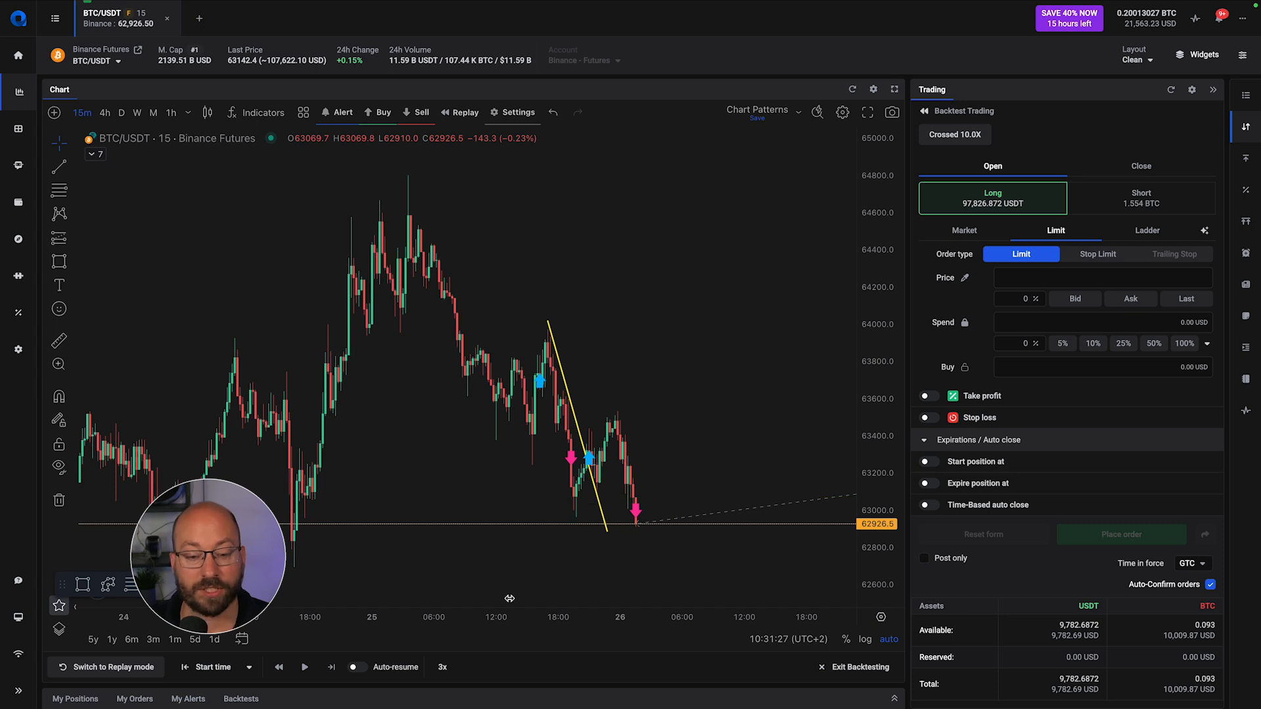
{"action": "mouse_move", "coordinate": [595, 490]}
{"action": "type", "text": "0.077"}
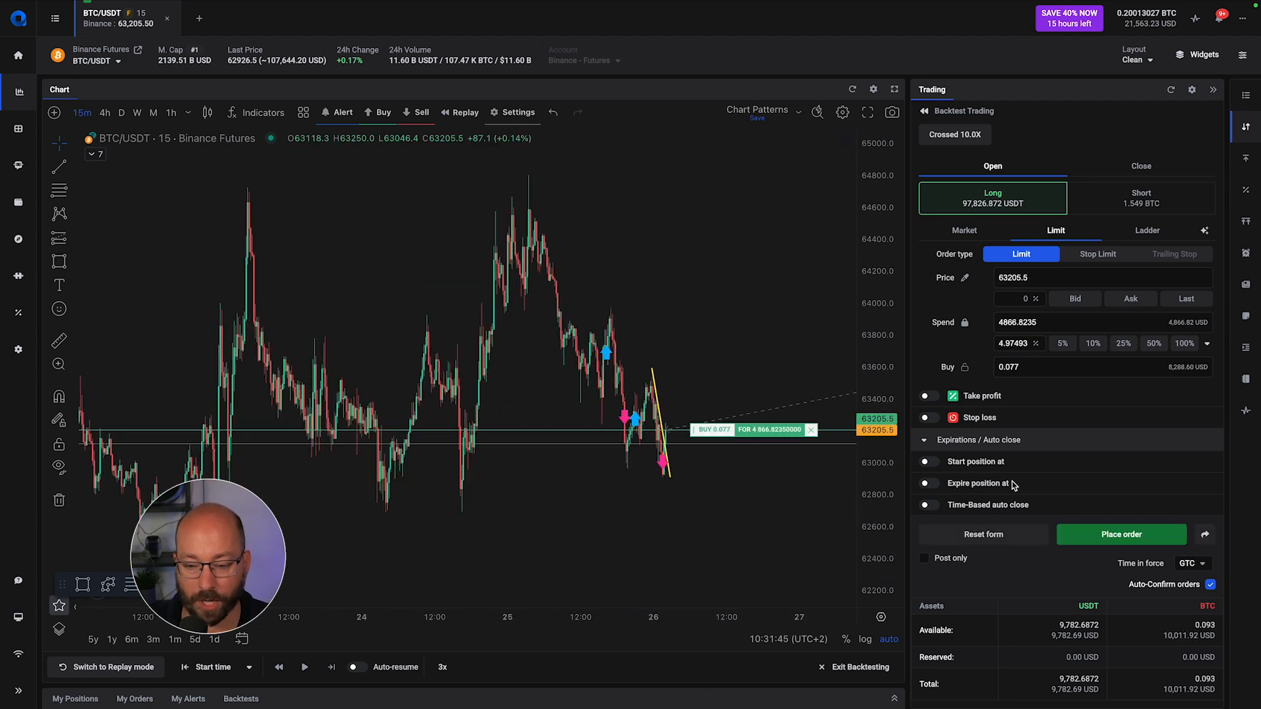
Step: Set a take profit on the breakout long and start a rising trendline along the rally
{"action": "left_click", "coordinate": [927, 395]}
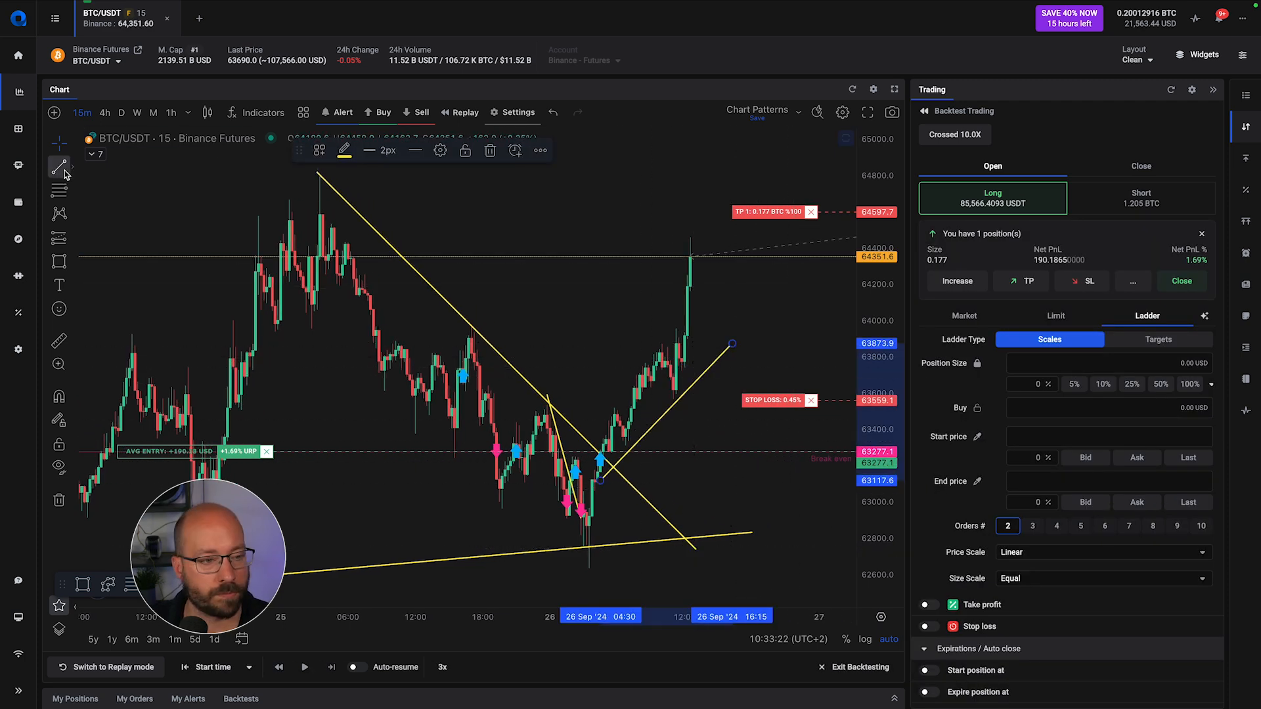
{"action": "left_click", "coordinate": [1156, 338]}
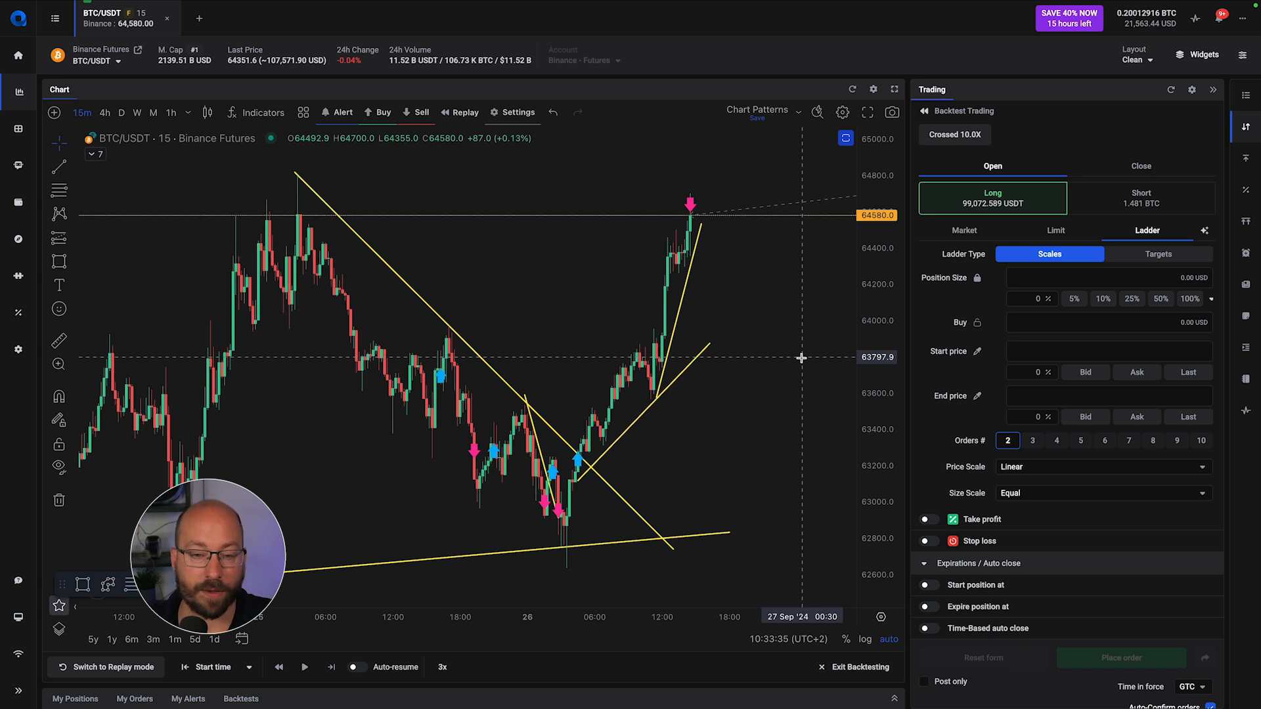
{"action": "mouse_move", "coordinate": [762, 362]}
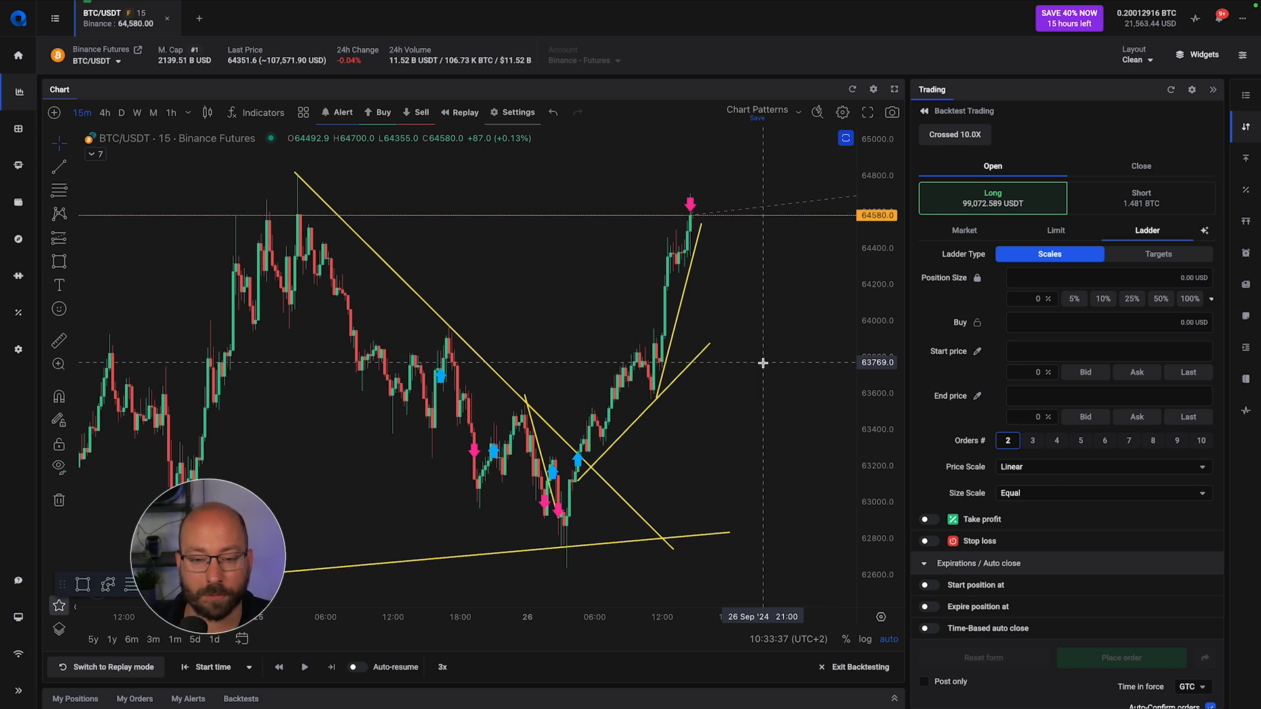
{"action": "mouse_move", "coordinate": [503, 474]}
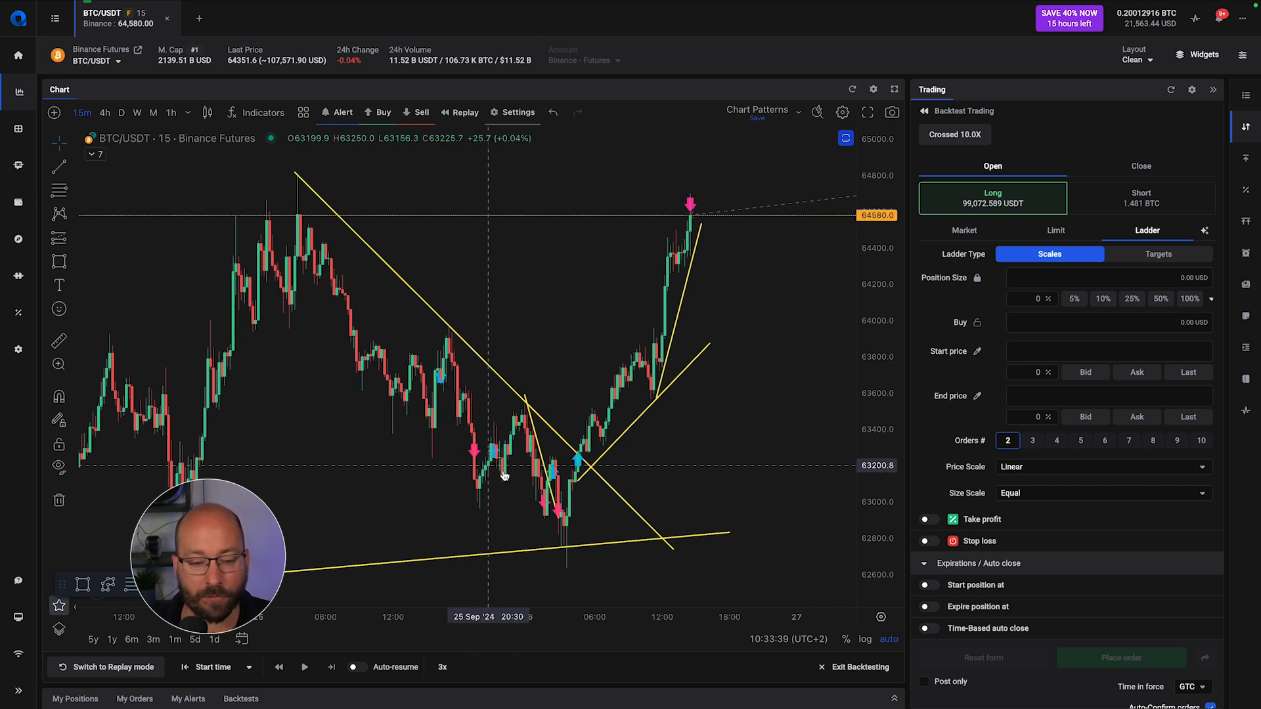
{"action": "mouse_move", "coordinate": [650, 495]}
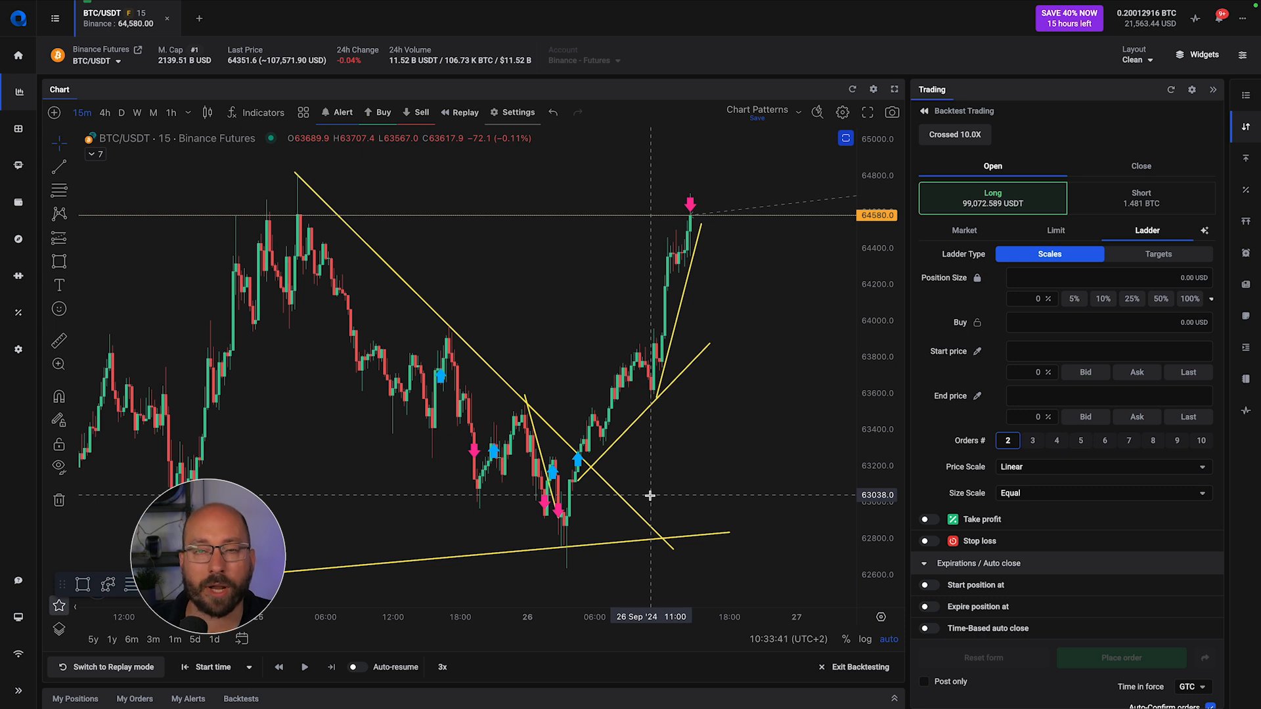
{"action": "mouse_move", "coordinate": [733, 256]}
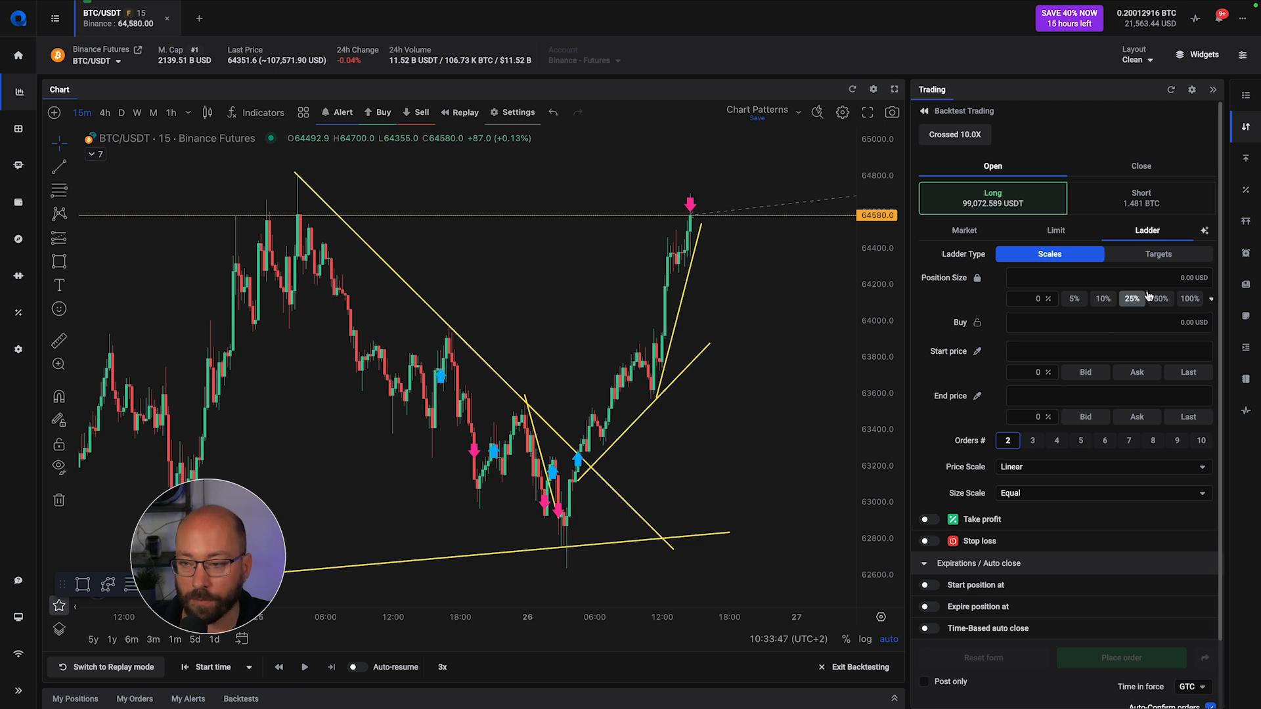
{"action": "mouse_move", "coordinate": [1245, 375]}
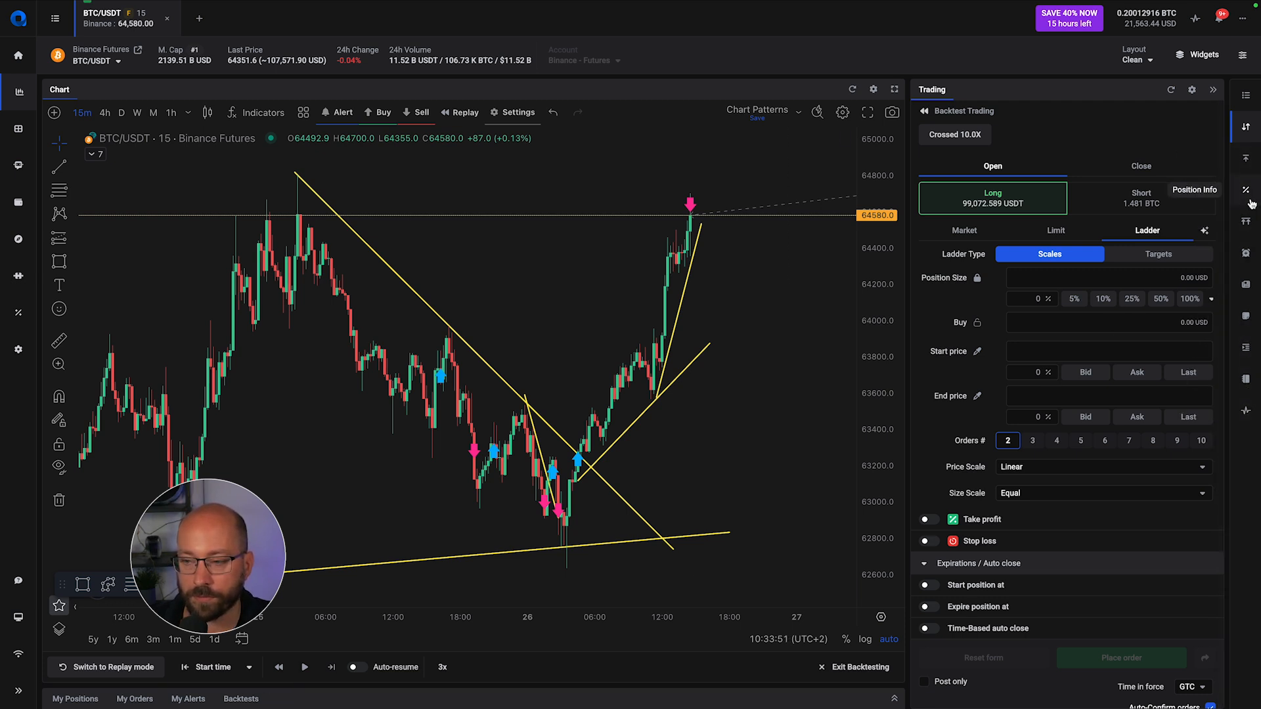
Step: View the closed long's 230.61 USDT (2.05%) net profit in Position Info, then hide the side panel
{"action": "left_click", "coordinate": [1193, 189]}
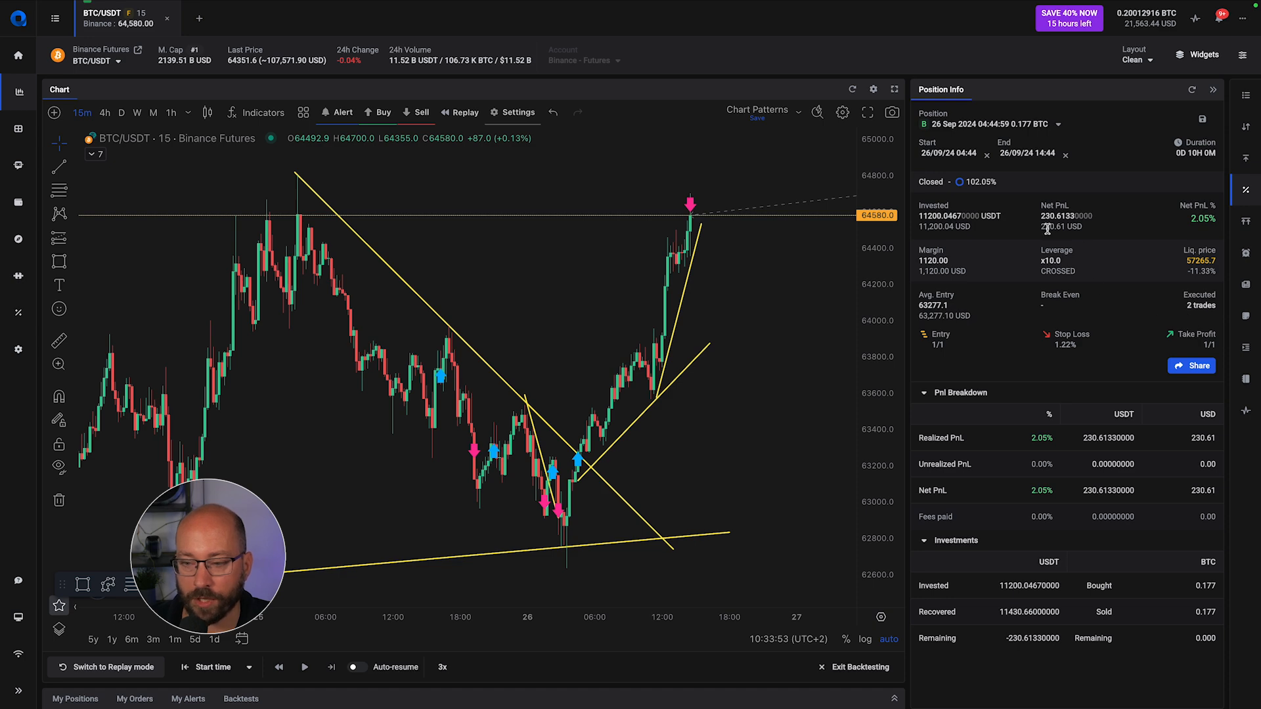
{"action": "mouse_move", "coordinate": [1093, 242]}
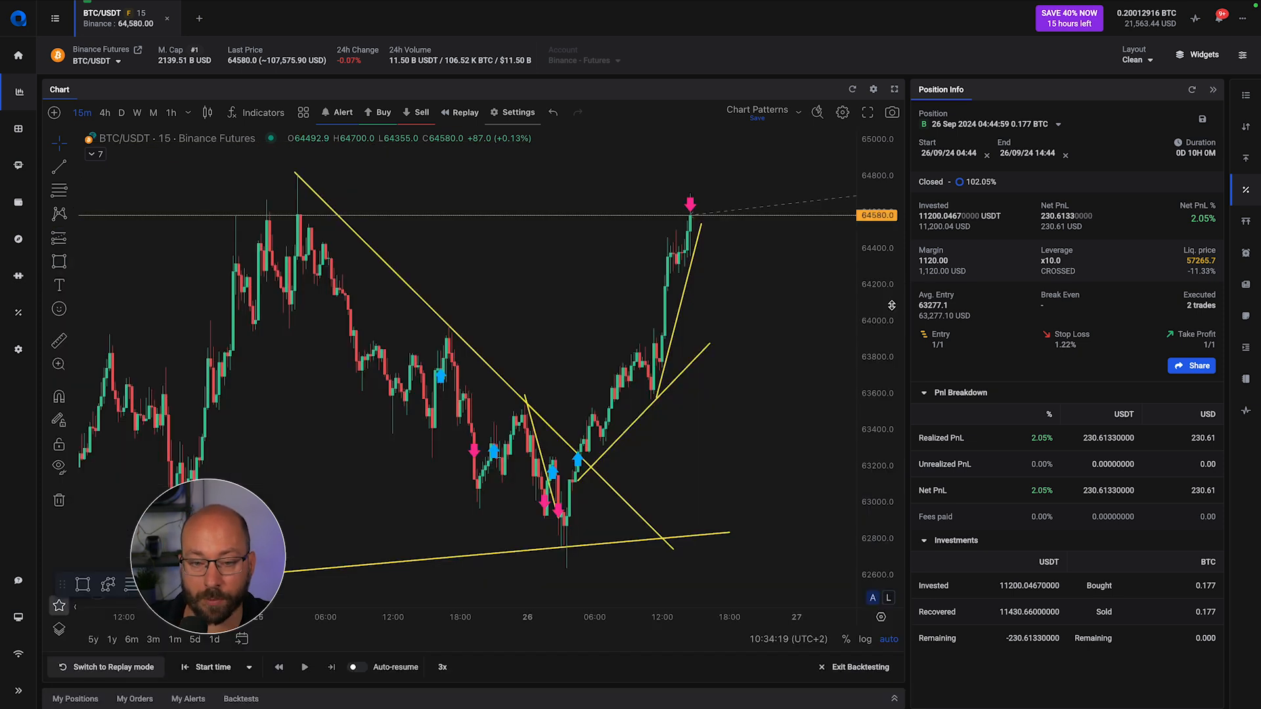
{"action": "left_click", "coordinate": [1245, 189]}
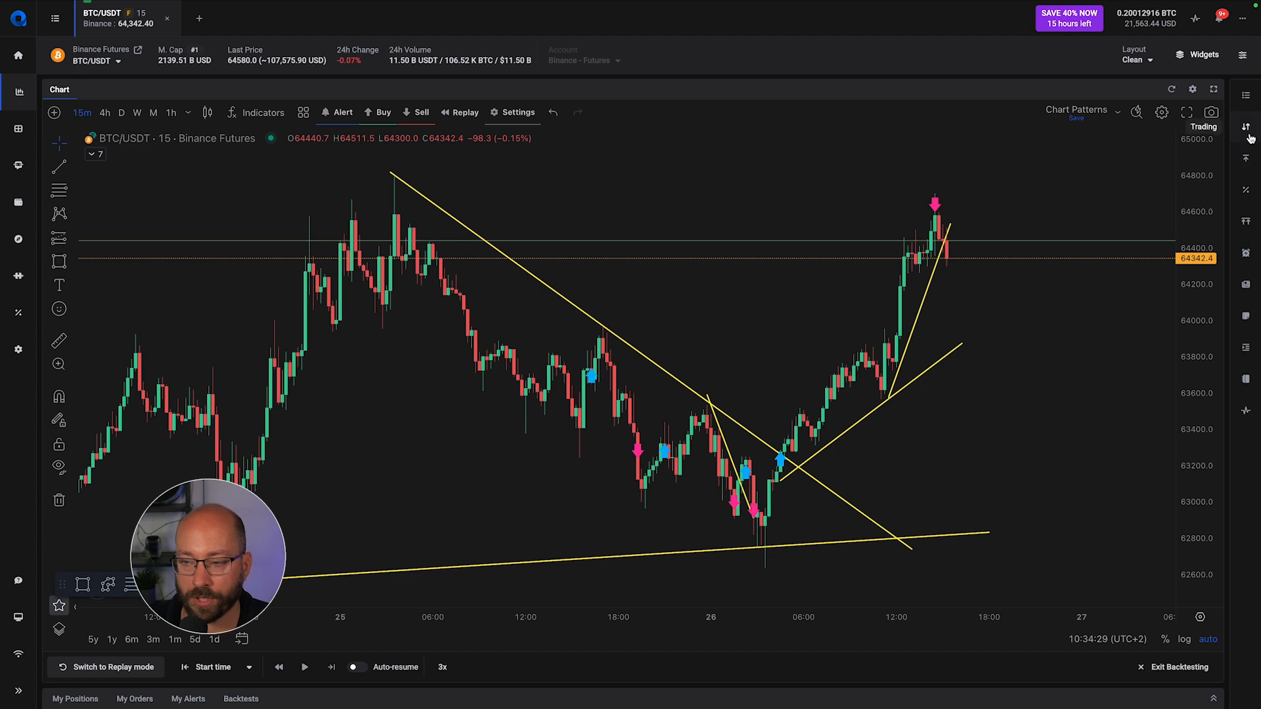
Step: Draft a limit short near 64,342 with take profit and stop loss enabled in the trading panel
{"action": "left_click", "coordinate": [1244, 126]}
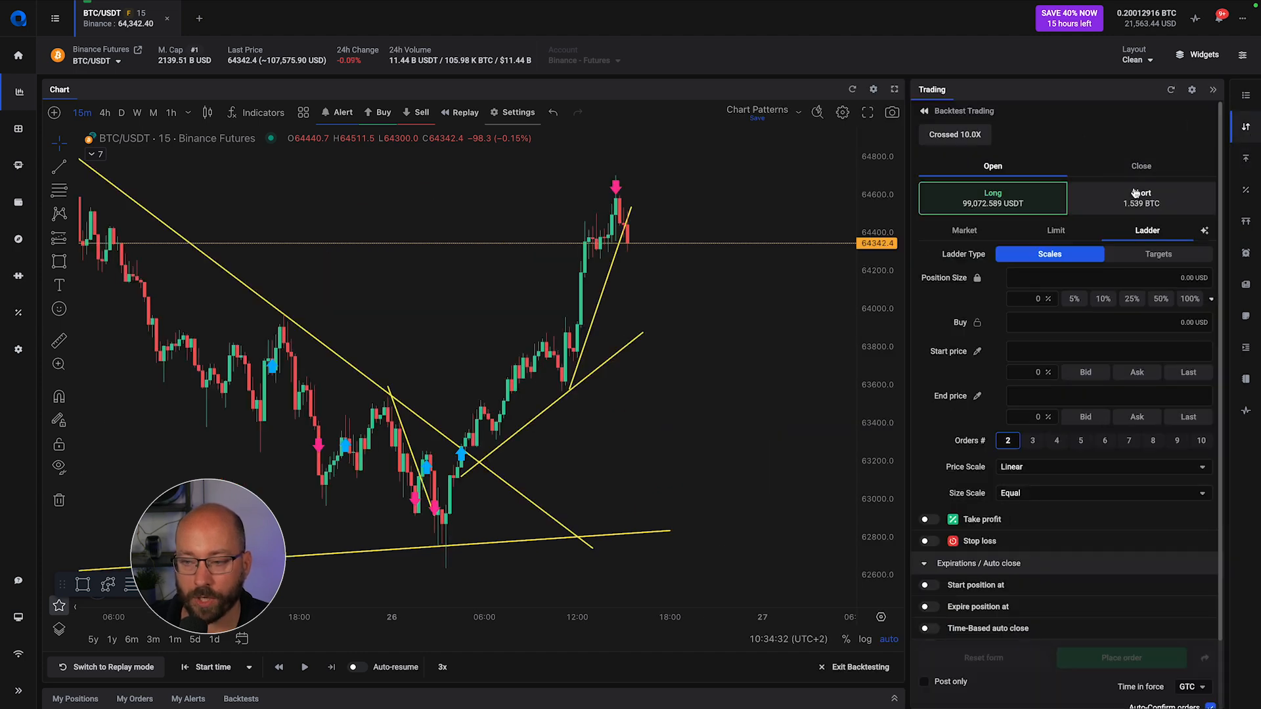
{"action": "left_click", "coordinate": [1140, 198]}
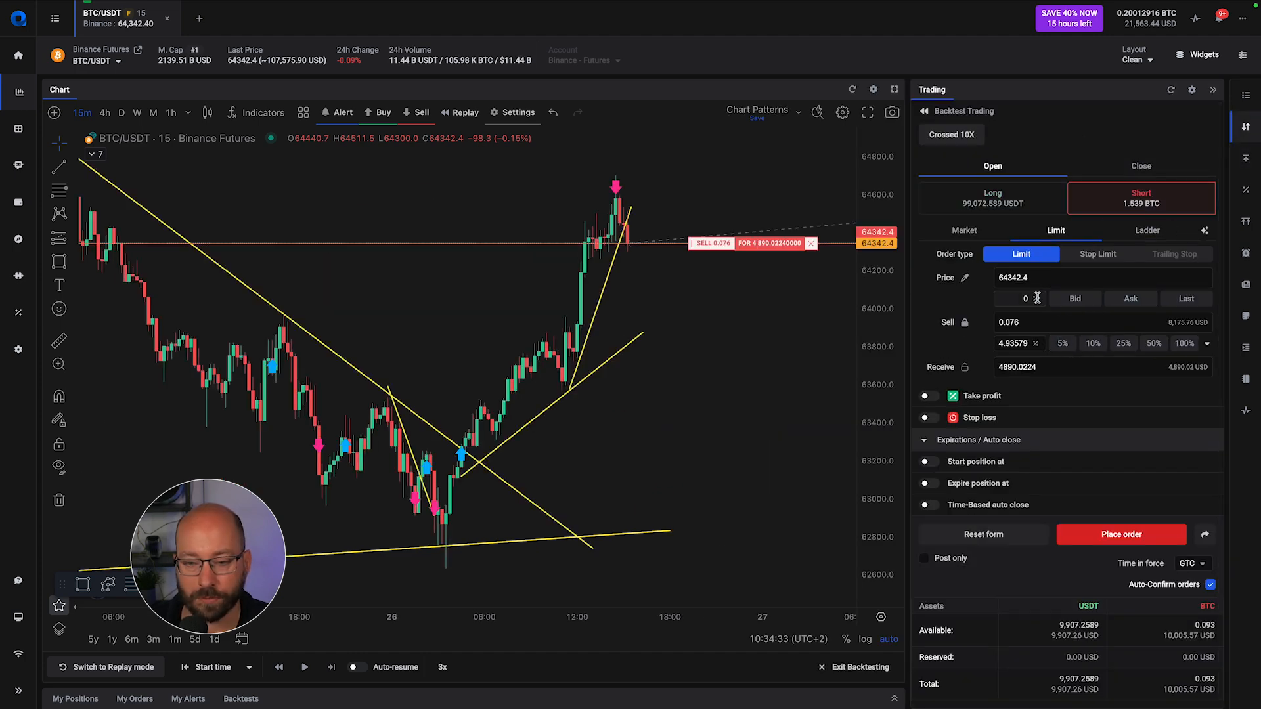
{"action": "left_click", "coordinate": [928, 395]}
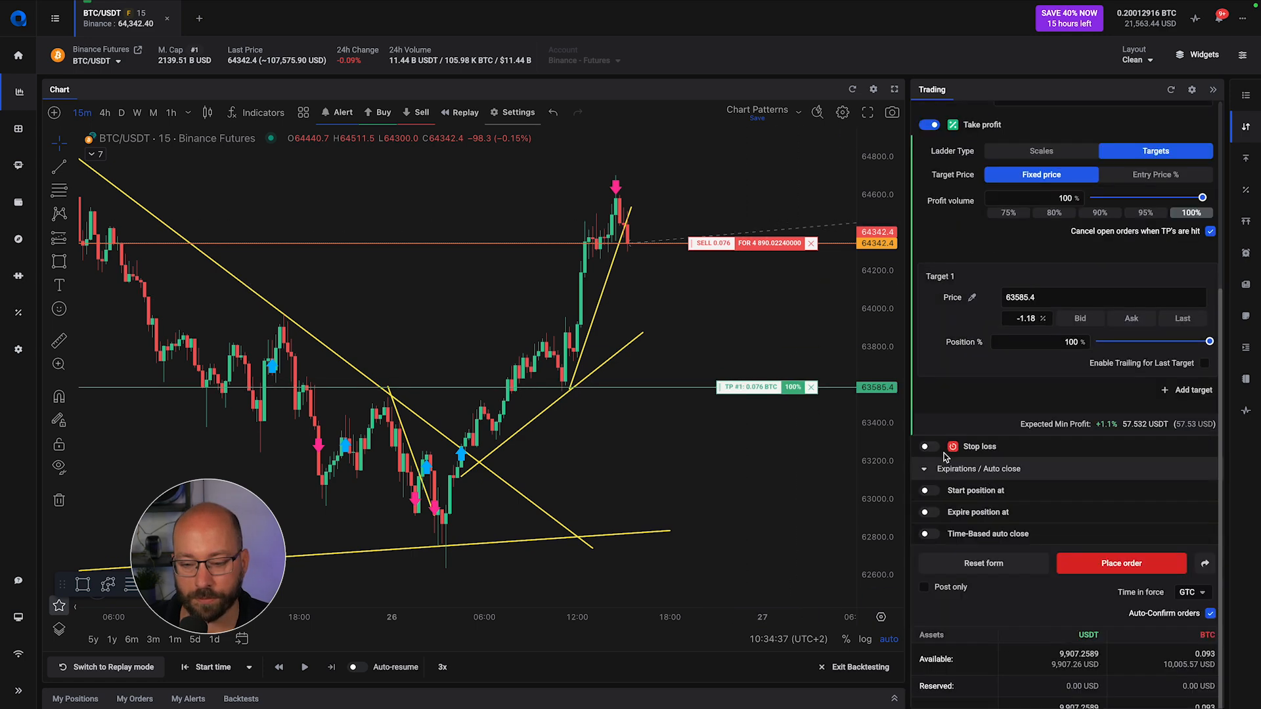
{"action": "left_click", "coordinate": [926, 446]}
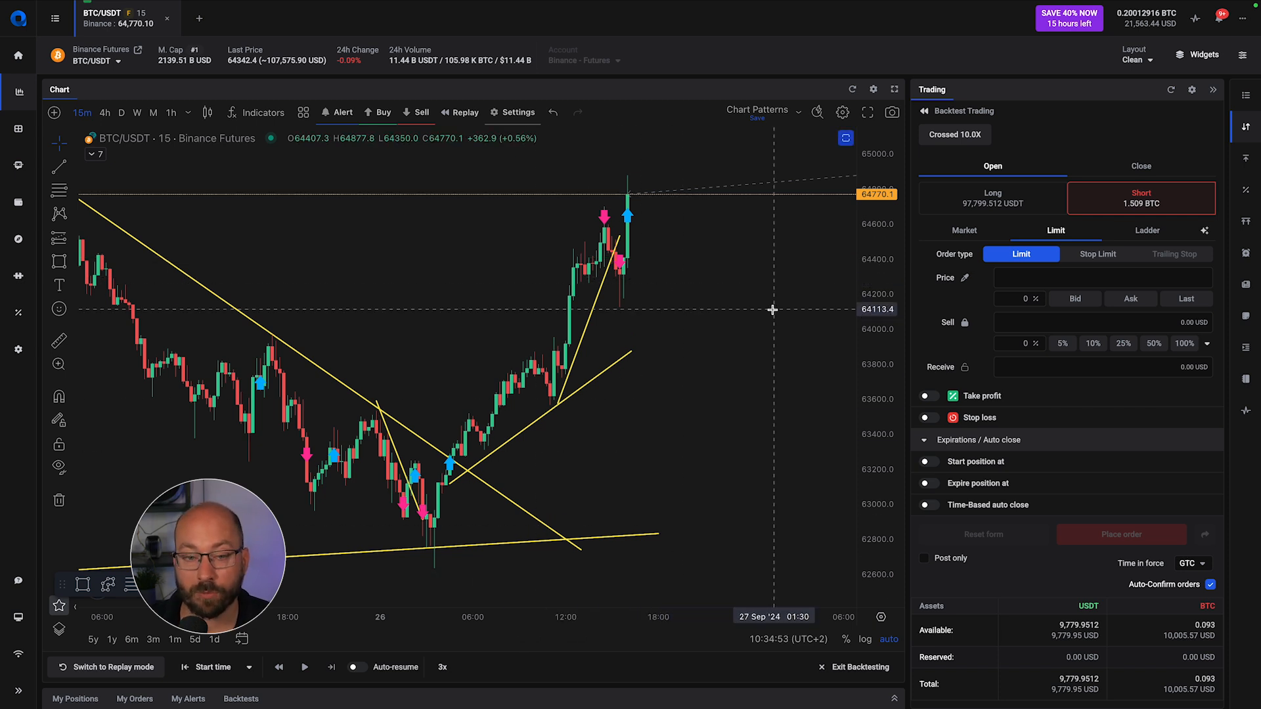
{"action": "mouse_move", "coordinate": [698, 356]}
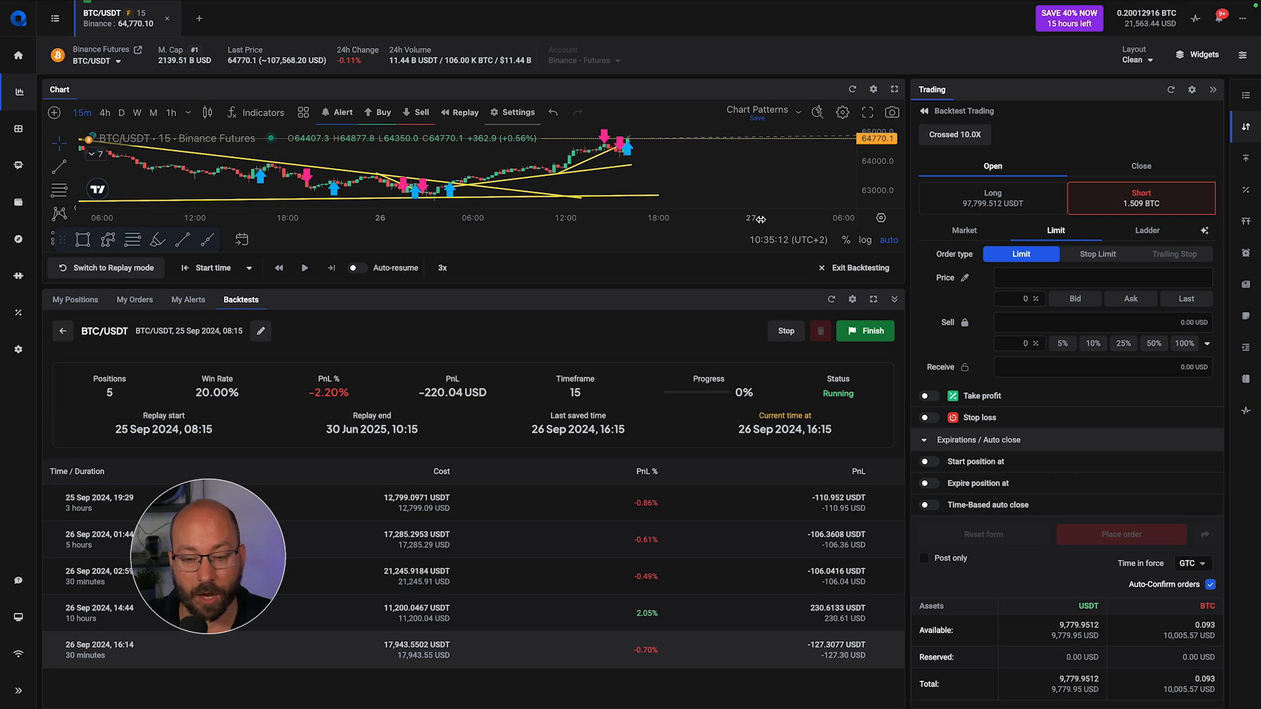
{"action": "mouse_move", "coordinate": [809, 163]}
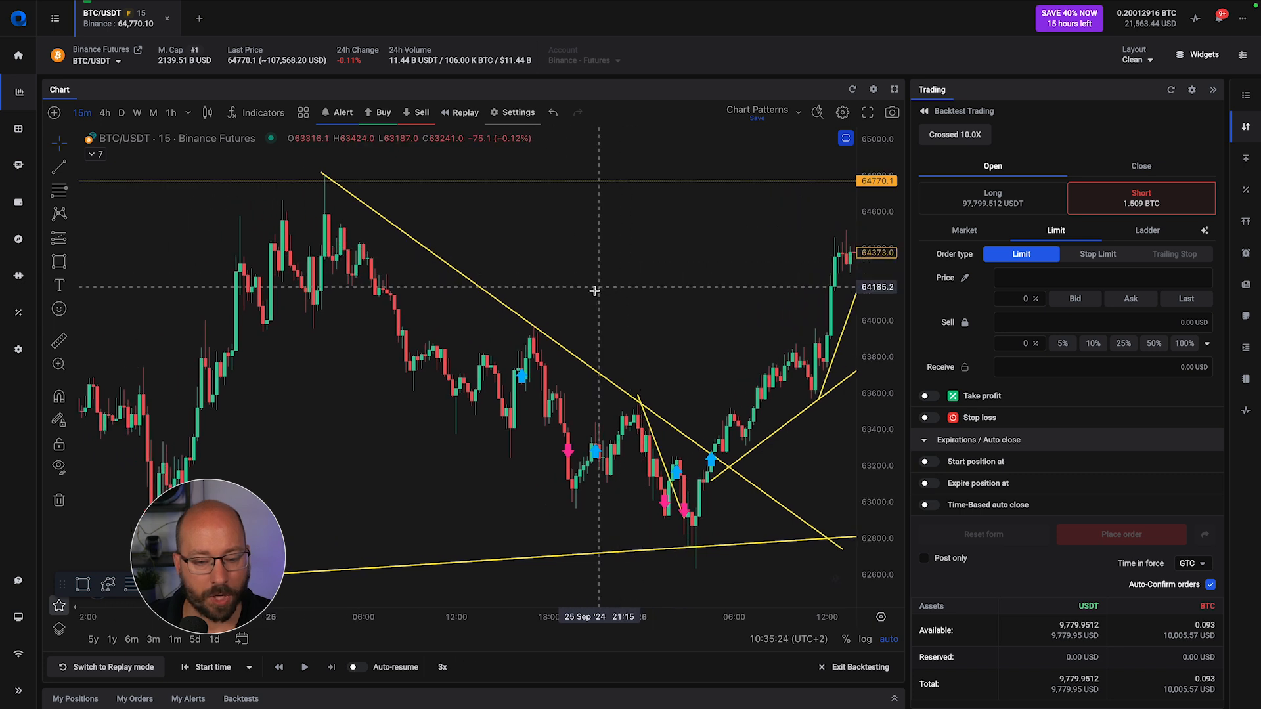
{"action": "mouse_move", "coordinate": [529, 381]}
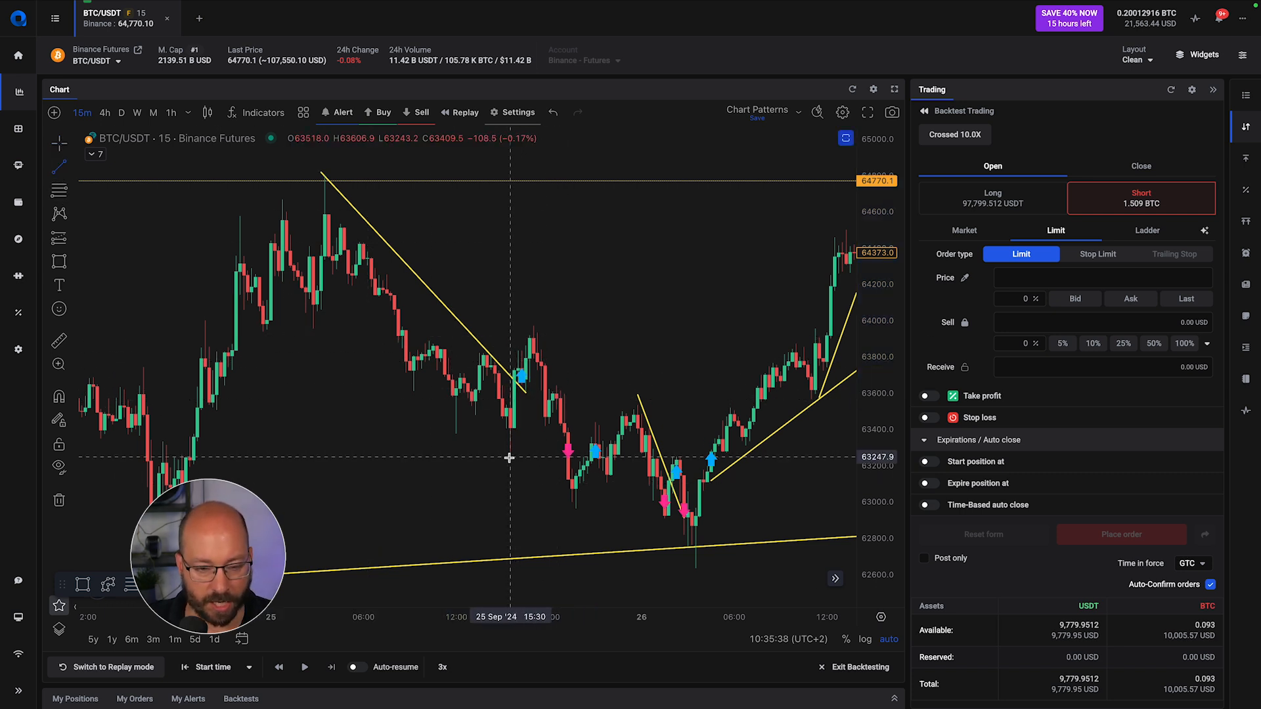
Step: Draw a short rising trendline across the price dip on 25 Sep
{"action": "left_click_drag", "start_coordinate": [510, 456], "coordinate": [552, 303]}
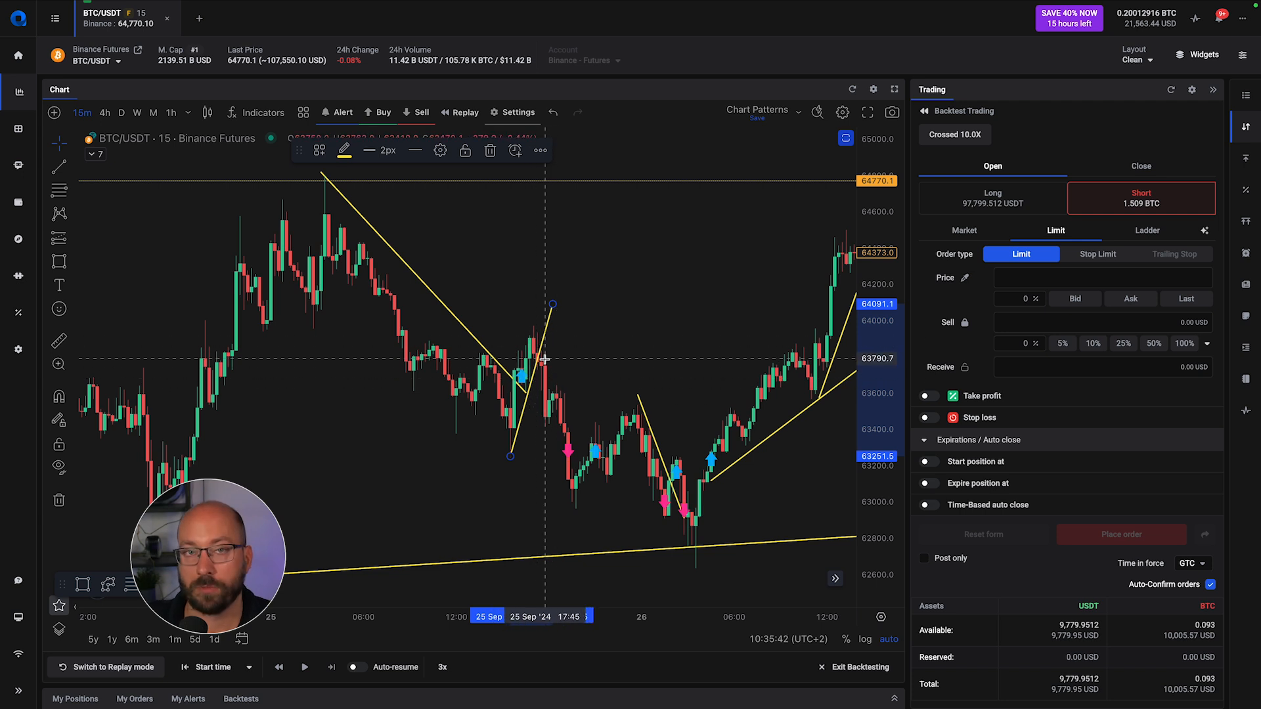
{"action": "mouse_move", "coordinate": [534, 364]}
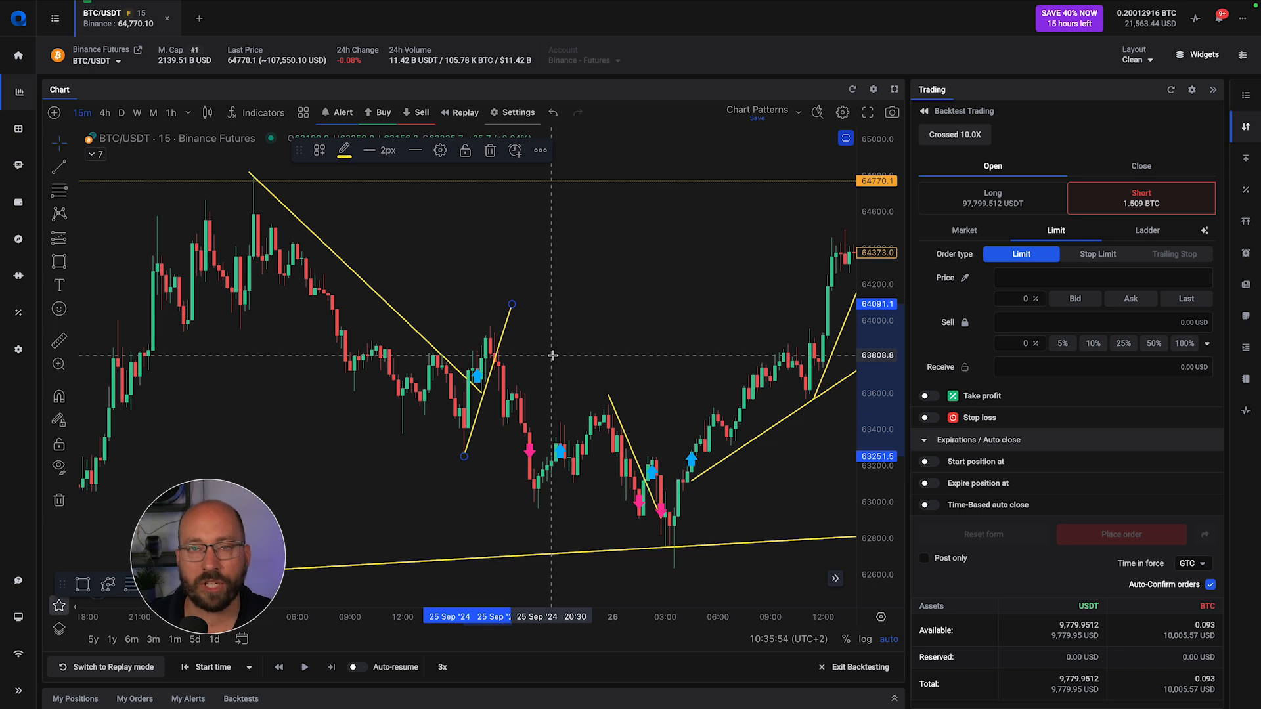
{"action": "mouse_move", "coordinate": [632, 314]}
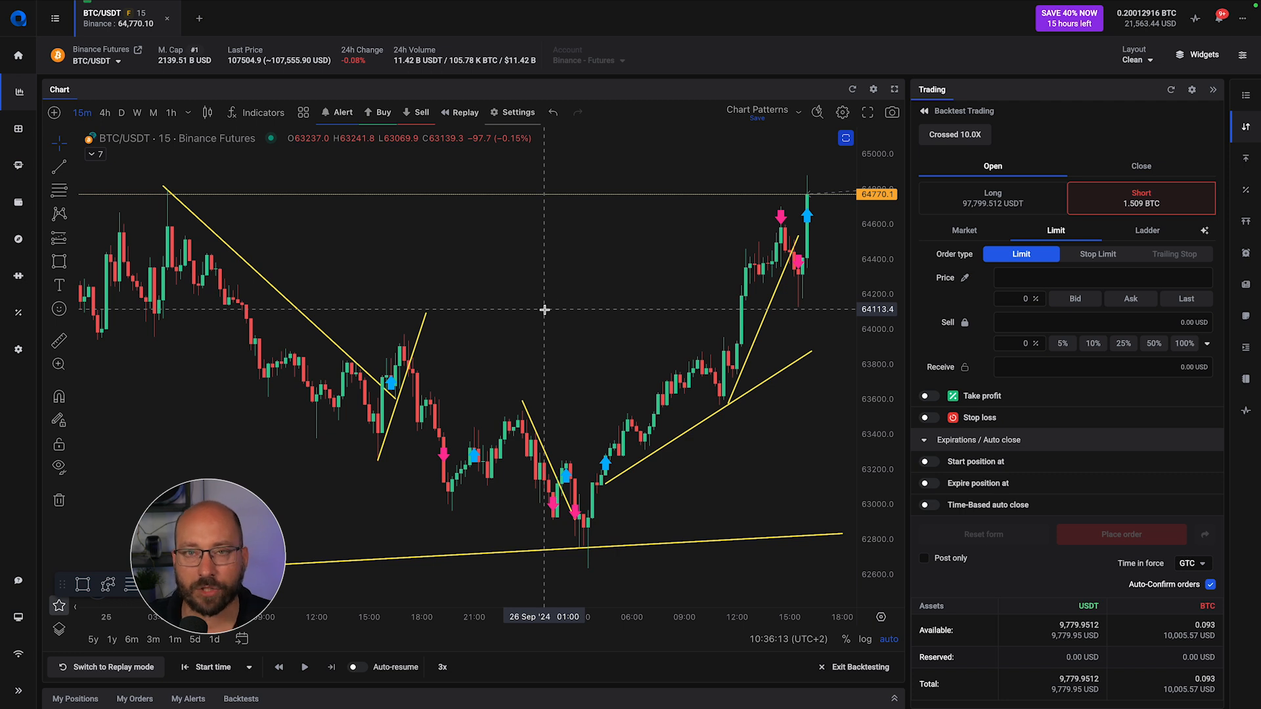
{"action": "mouse_move", "coordinate": [662, 395]}
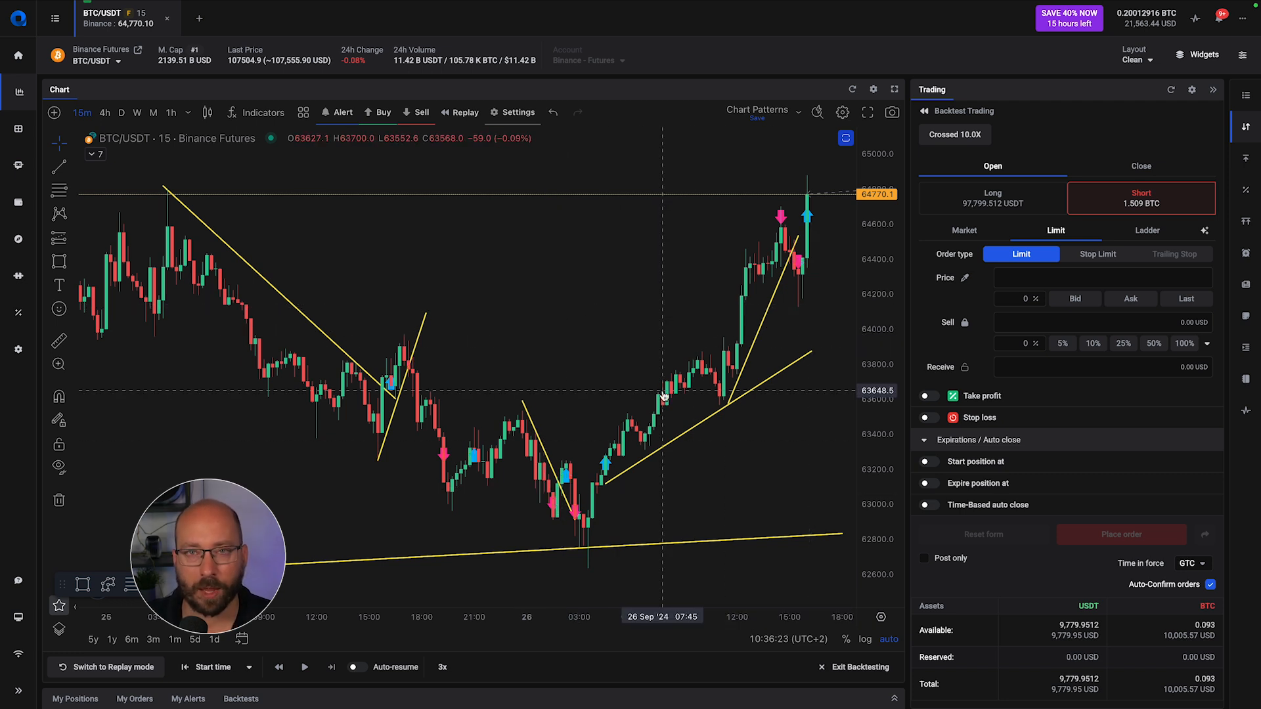